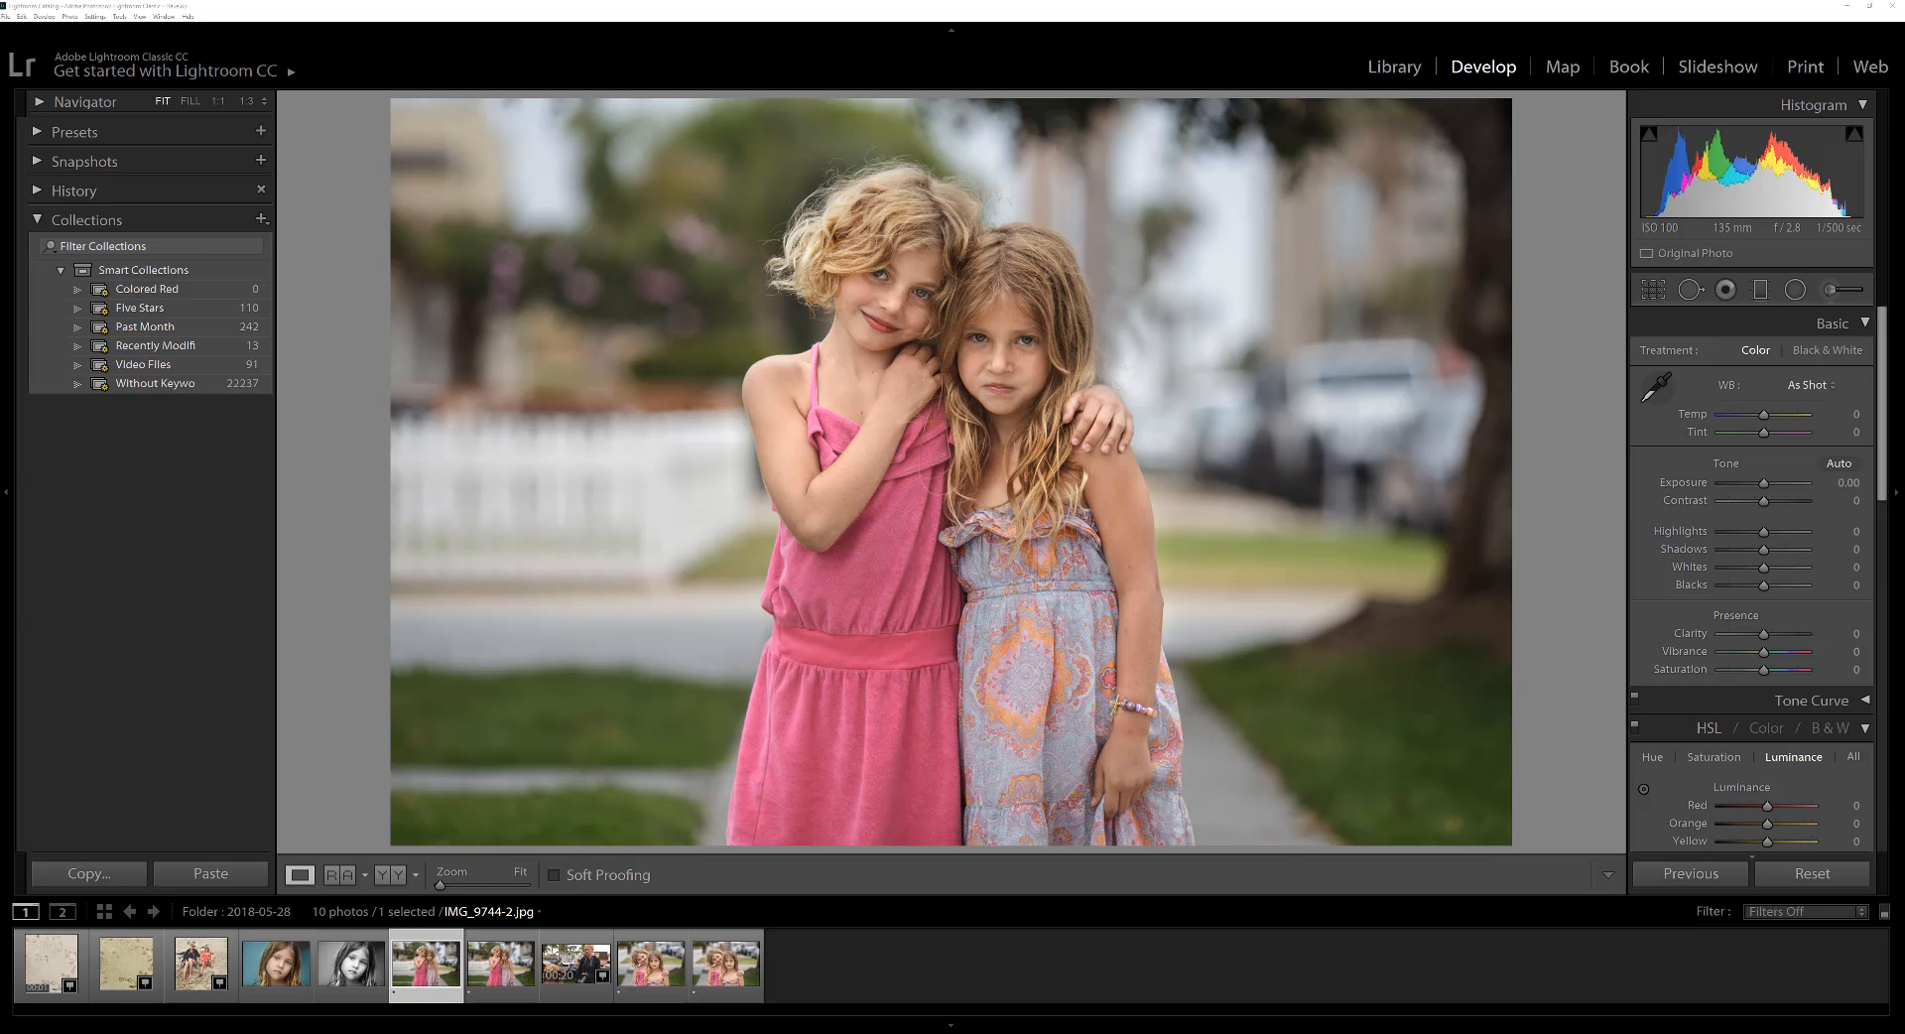
pyautogui.moveTo(1503, 103)
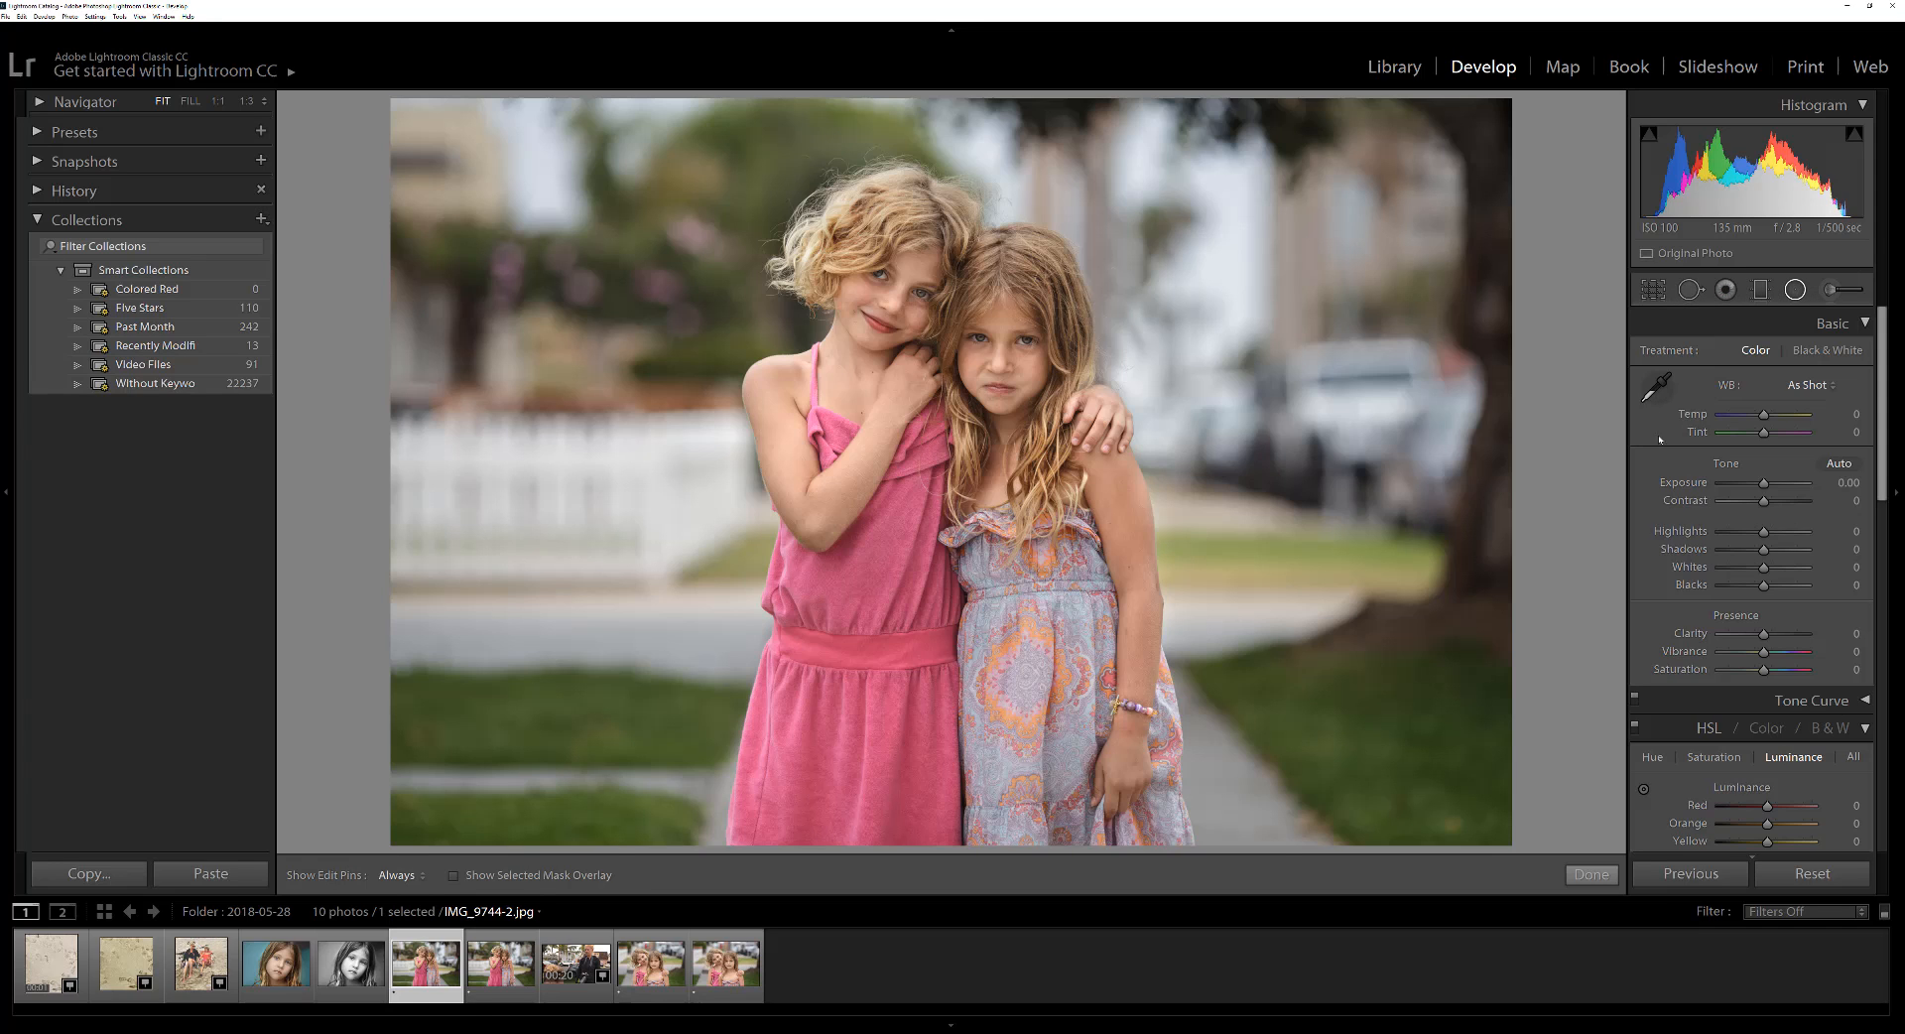
# - Draw a radial filter on the photo around the two girls
pyautogui.click(1794, 289)
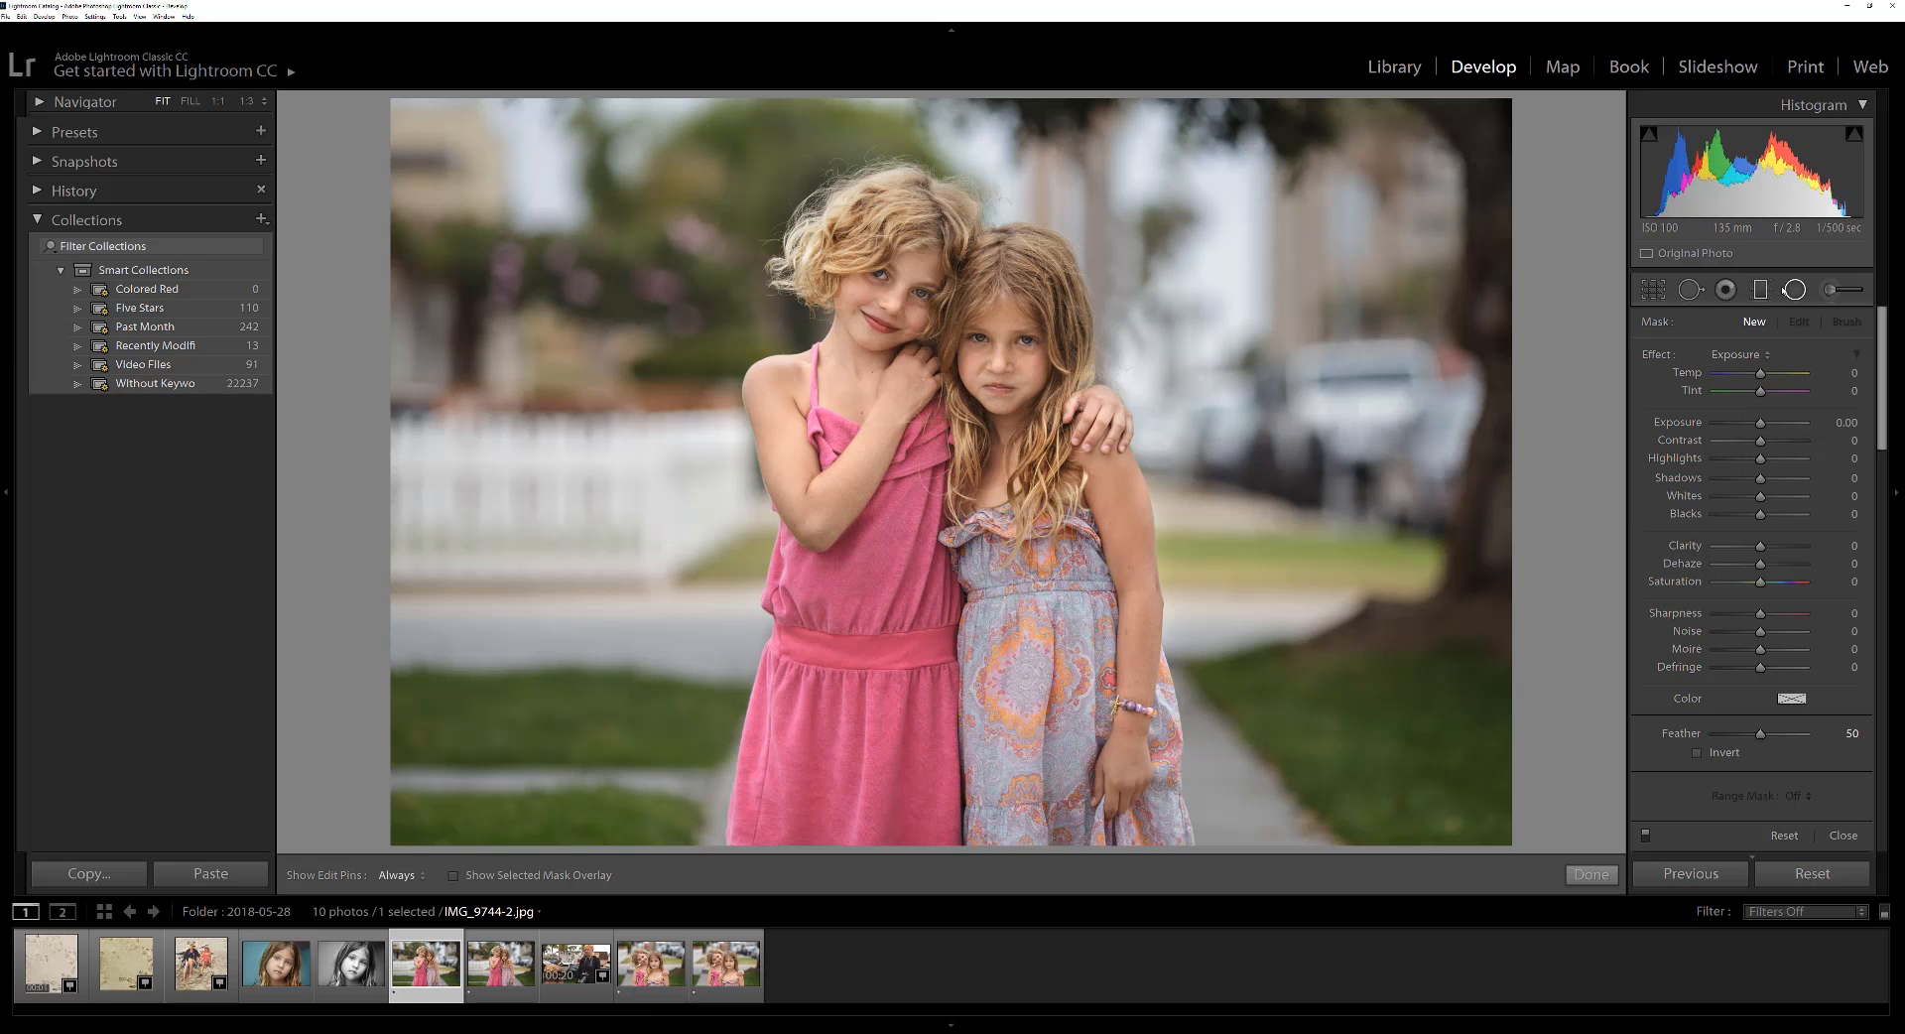
pyautogui.moveTo(925, 501)
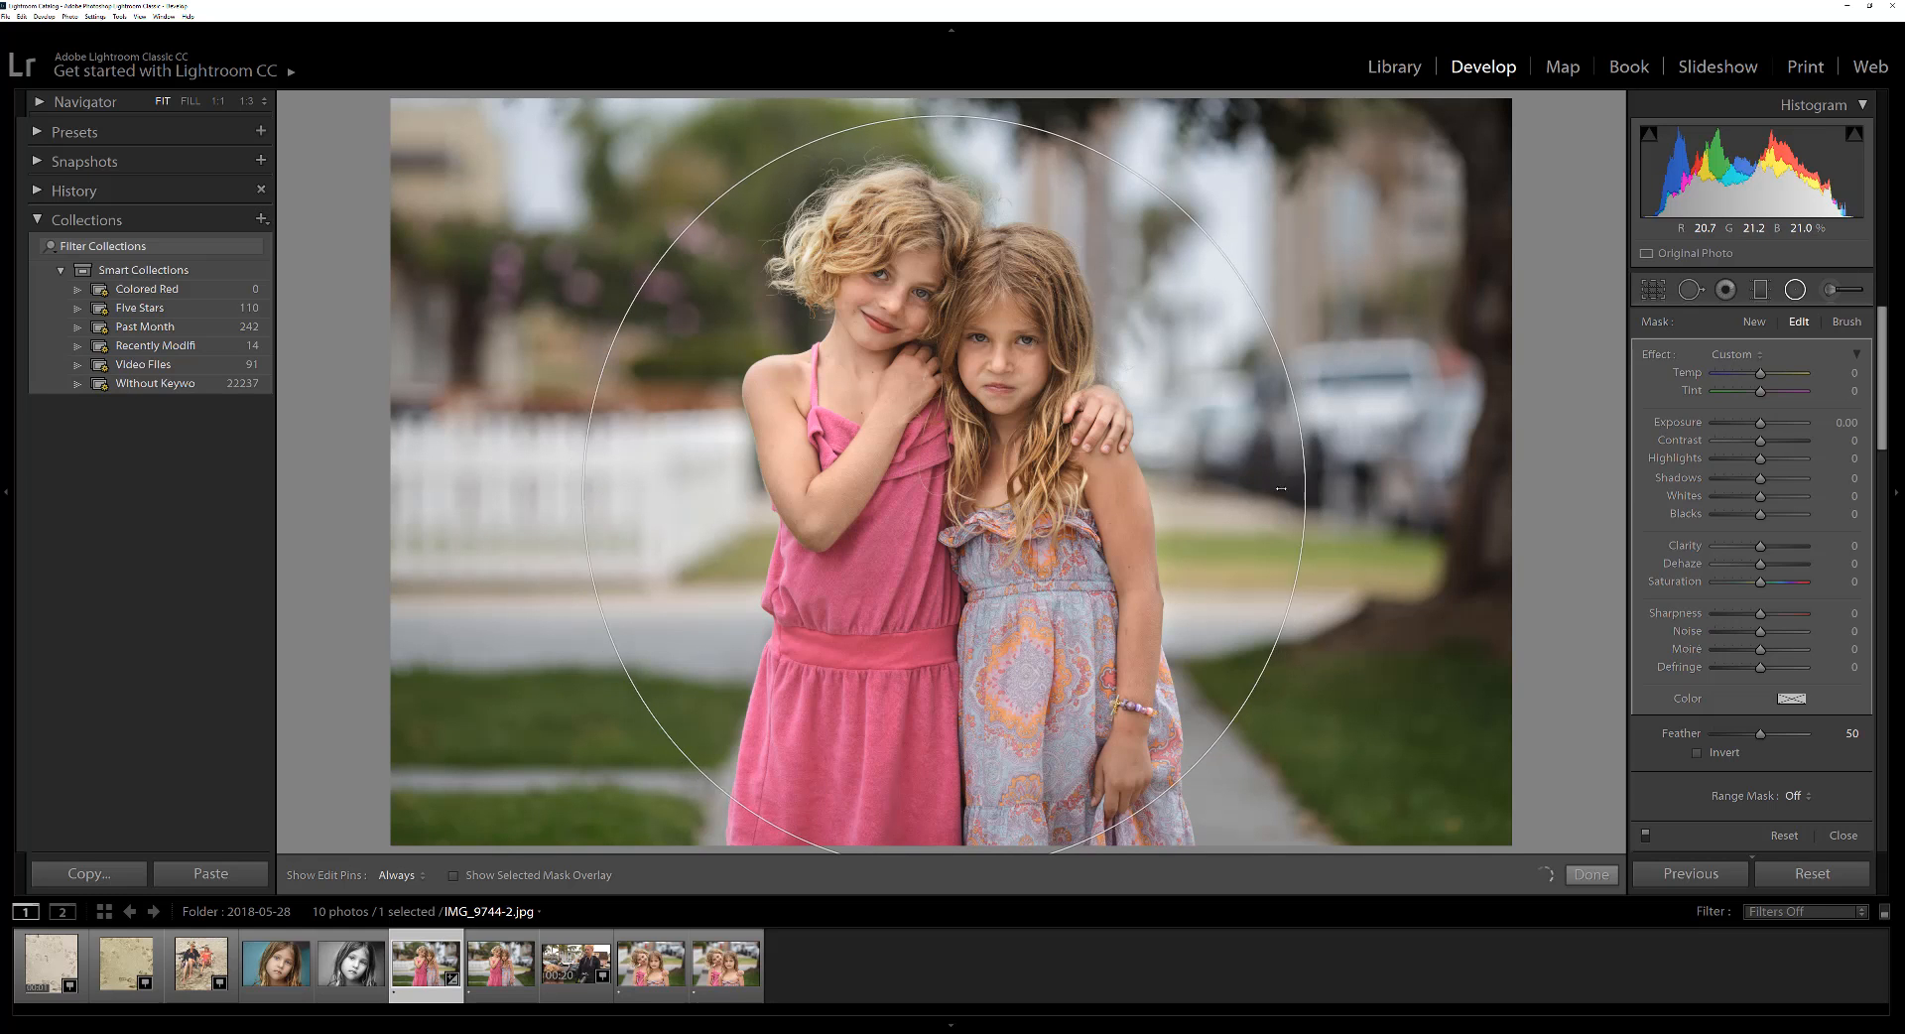
# - Select the radial filter and drag its side handles to widen it around both girls
pyautogui.click(943, 492)
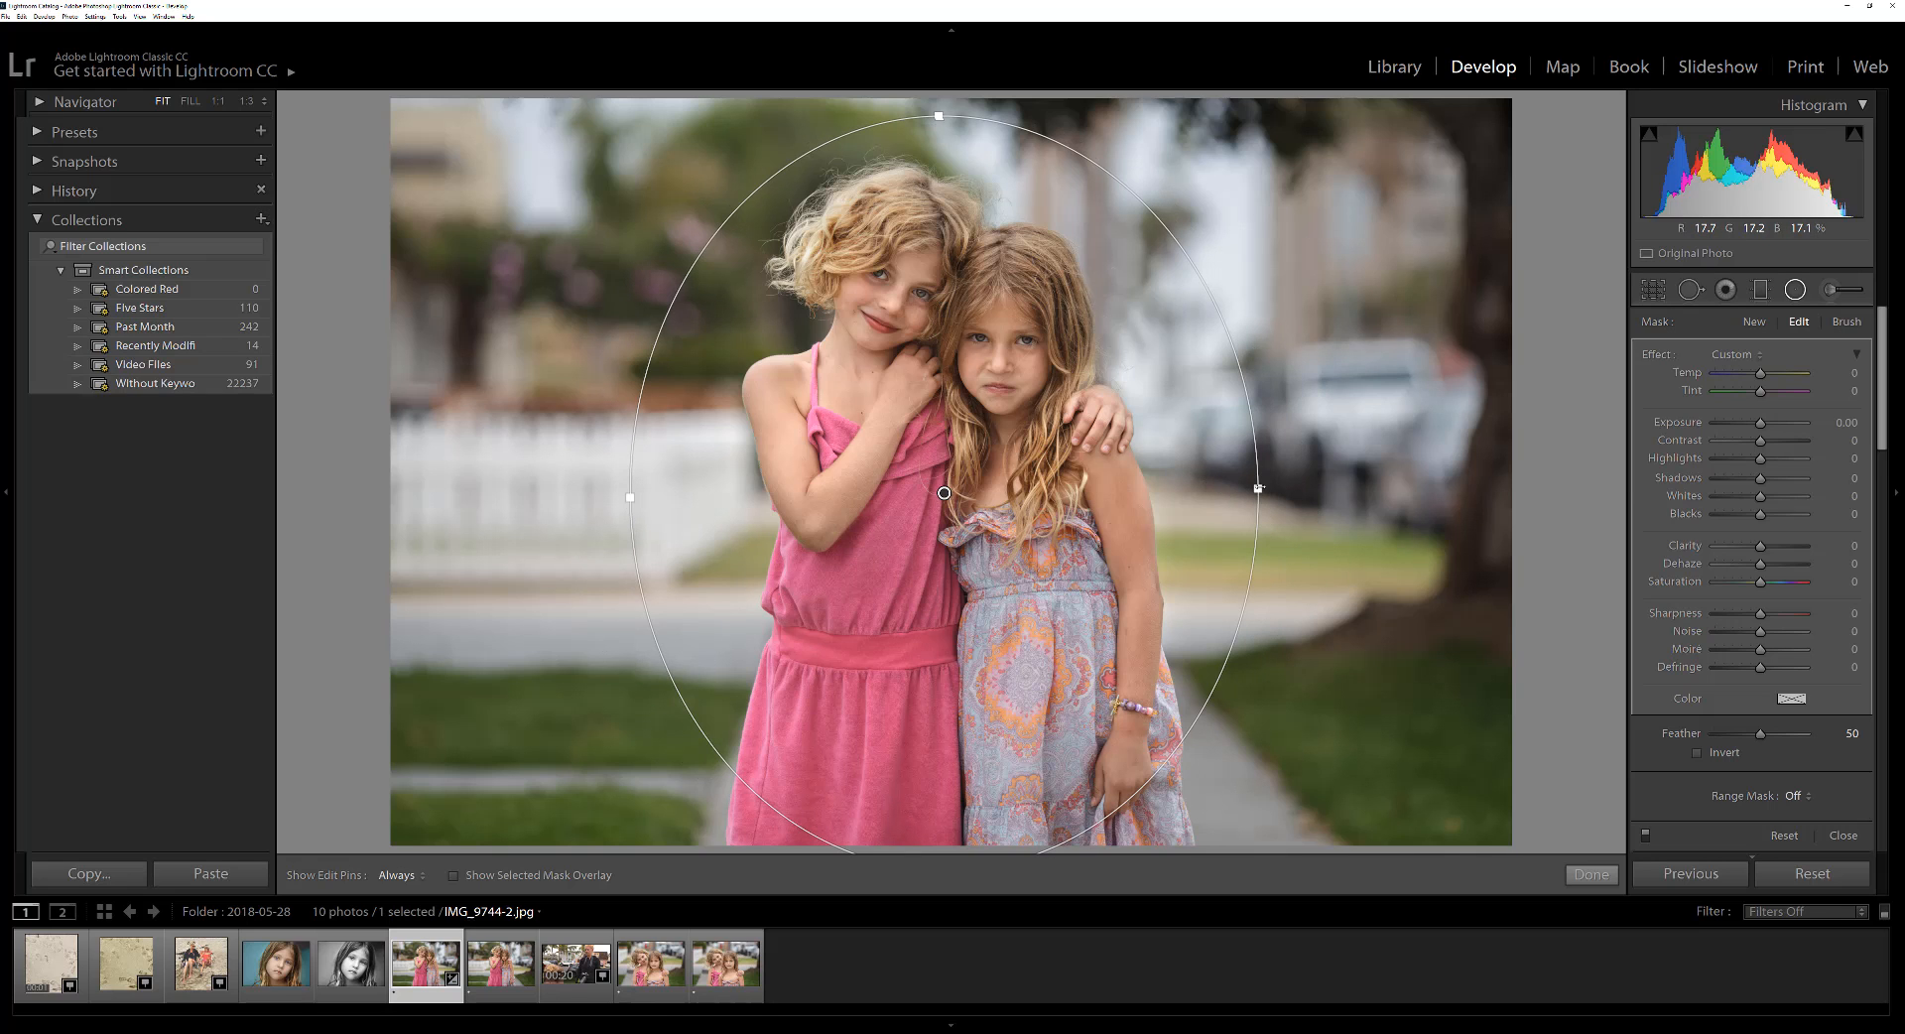
pyautogui.moveTo(1257, 487); pyautogui.dragTo(1194, 480)
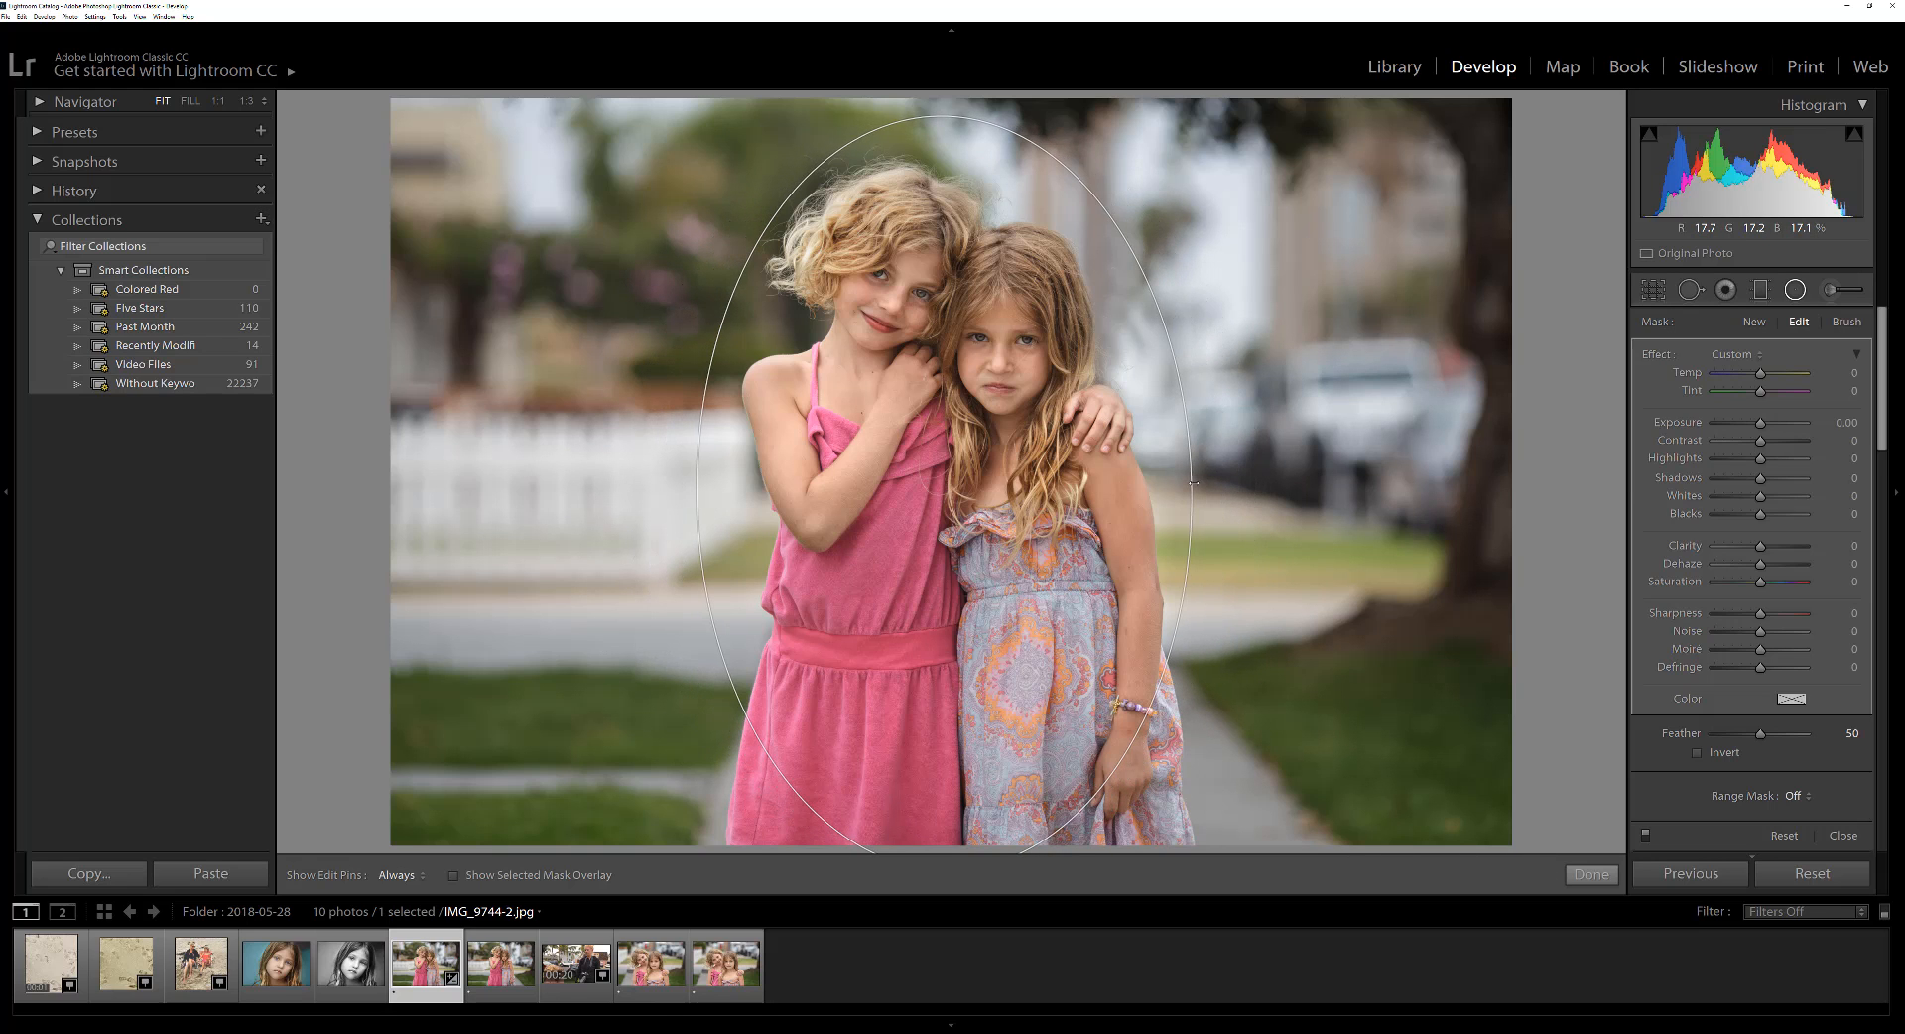
pyautogui.moveTo(1196, 478); pyautogui.dragTo(1354, 492)
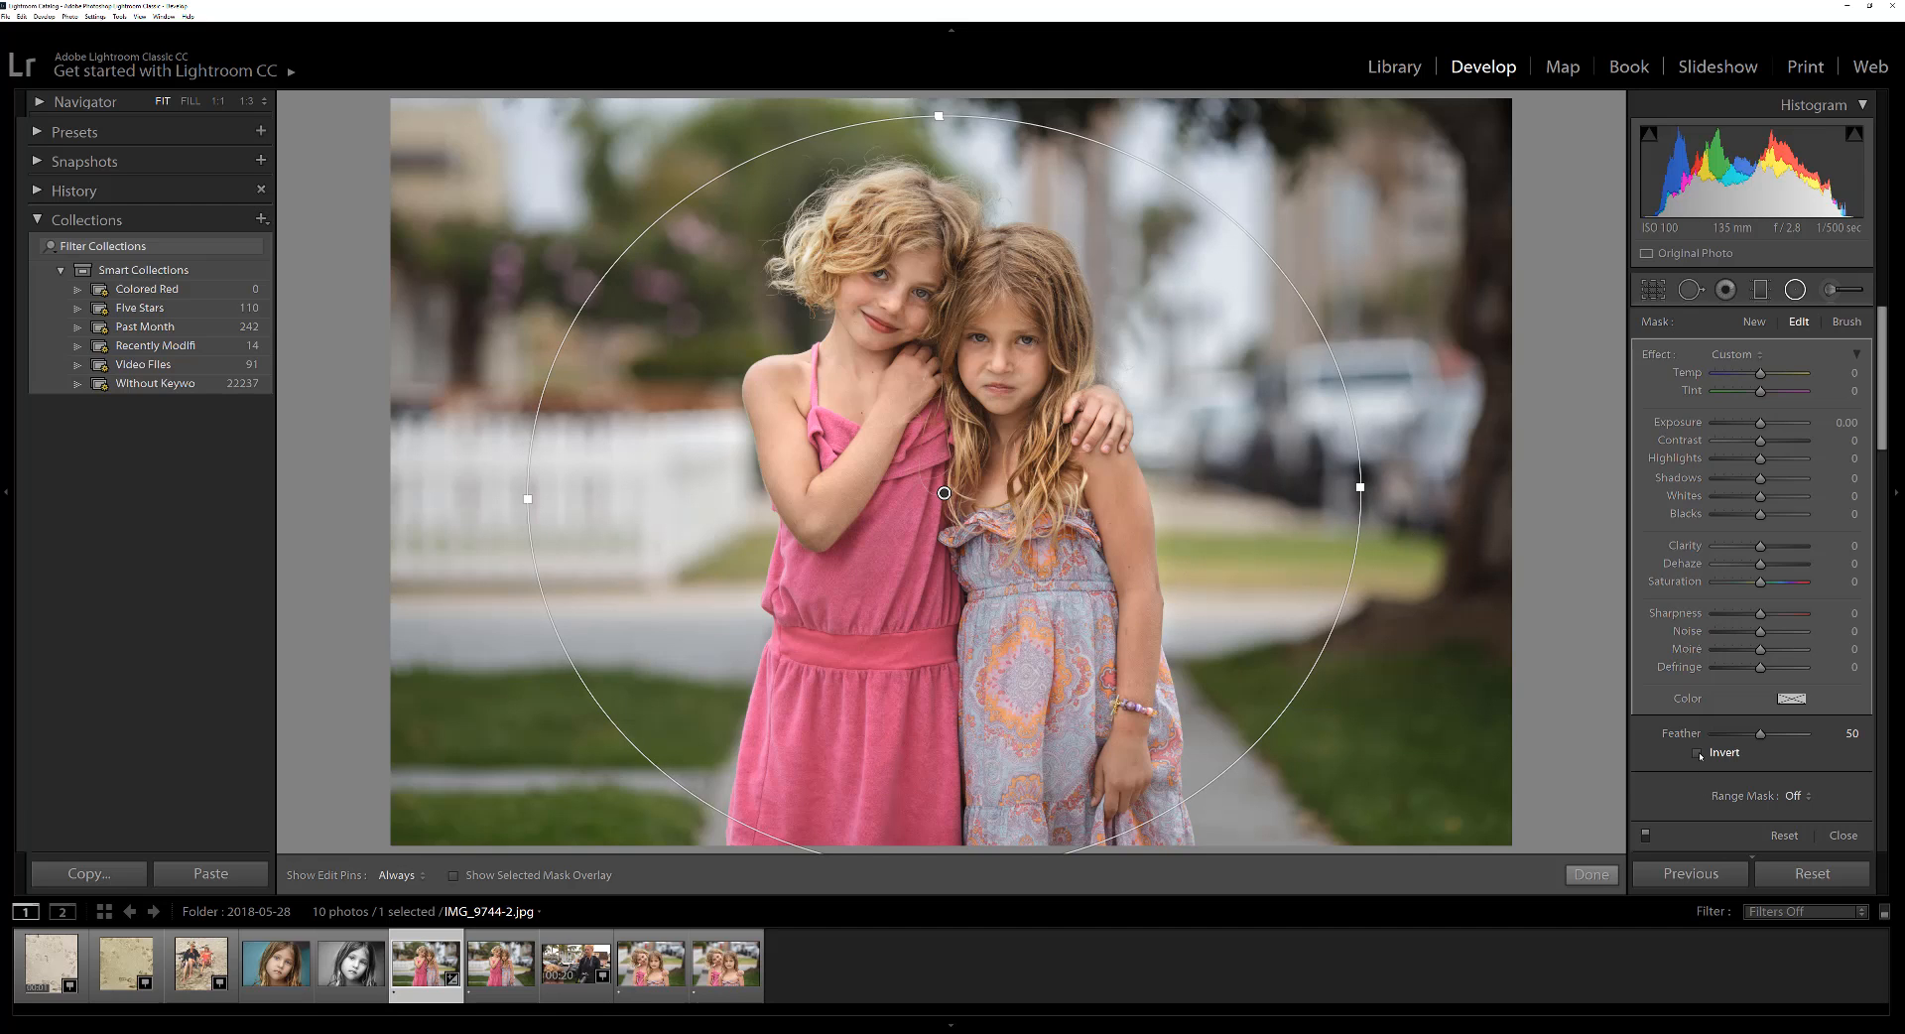
# - Invert the radial filter and raise its feather to 70
pyautogui.click(1698, 752)
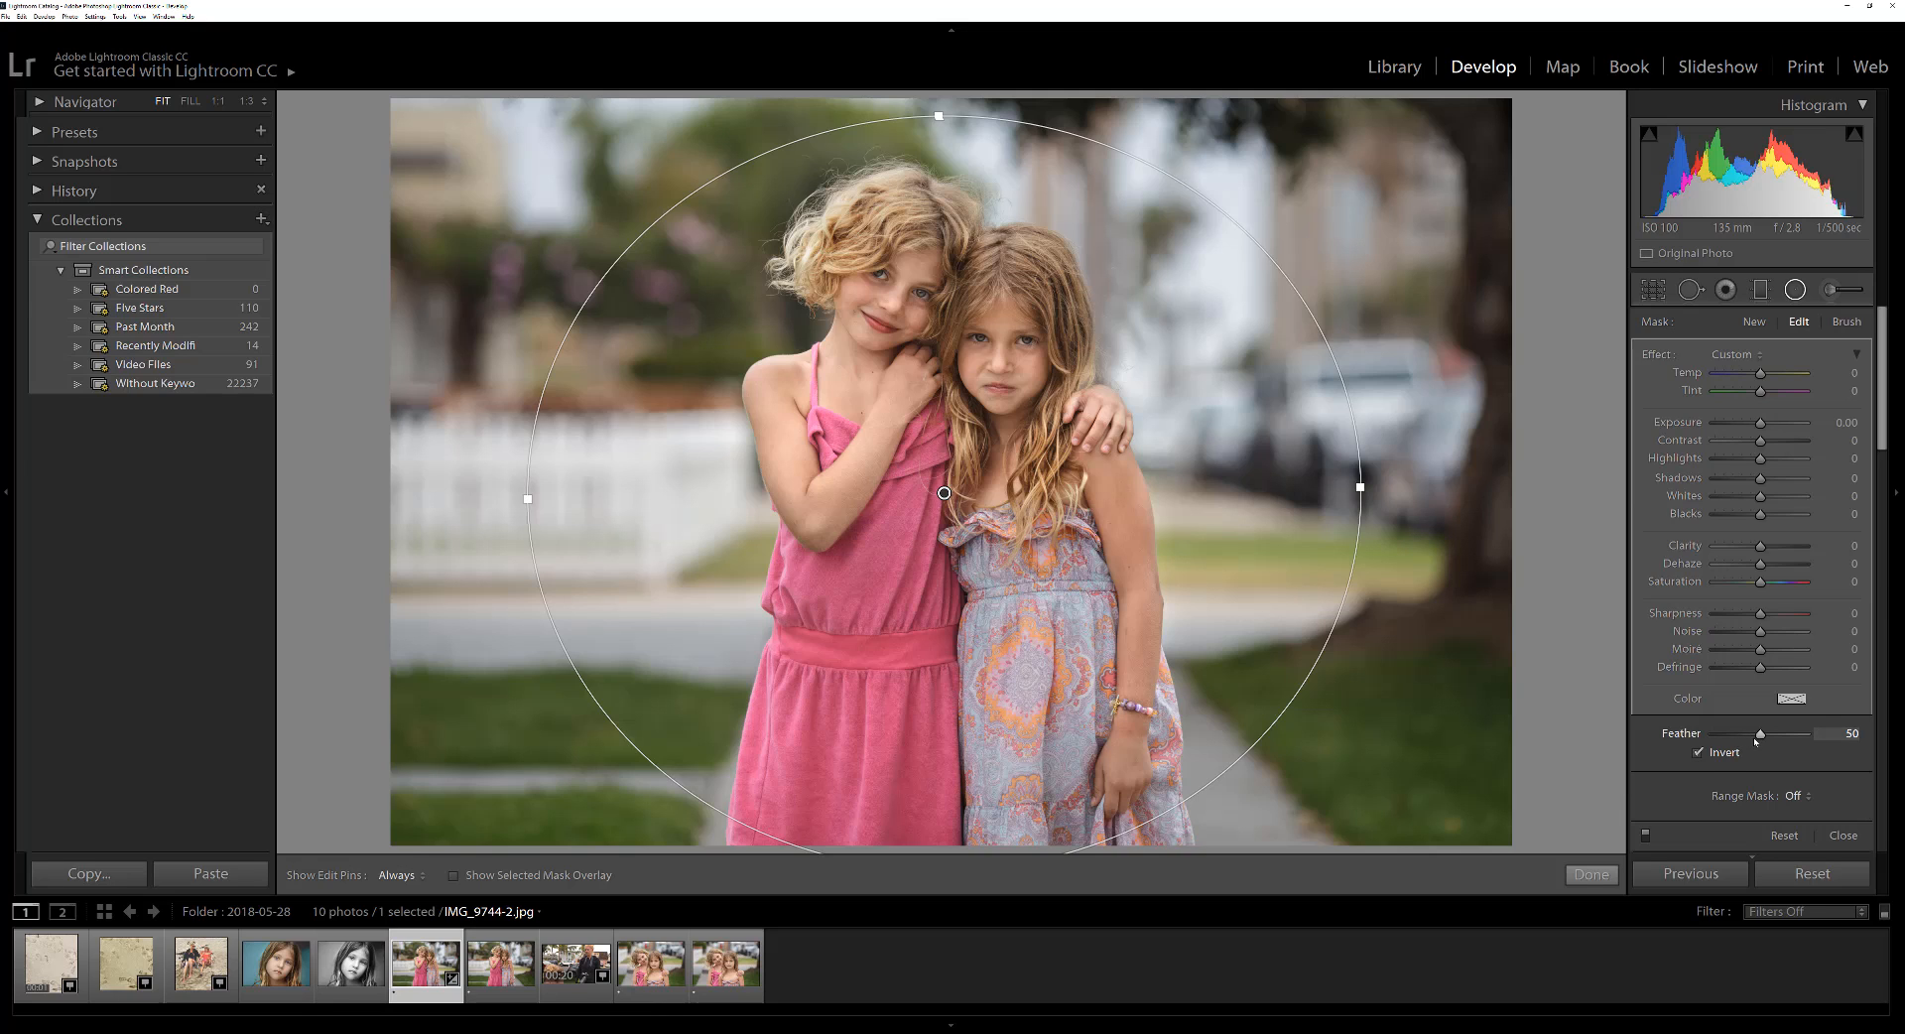
pyautogui.moveTo(1762, 736)
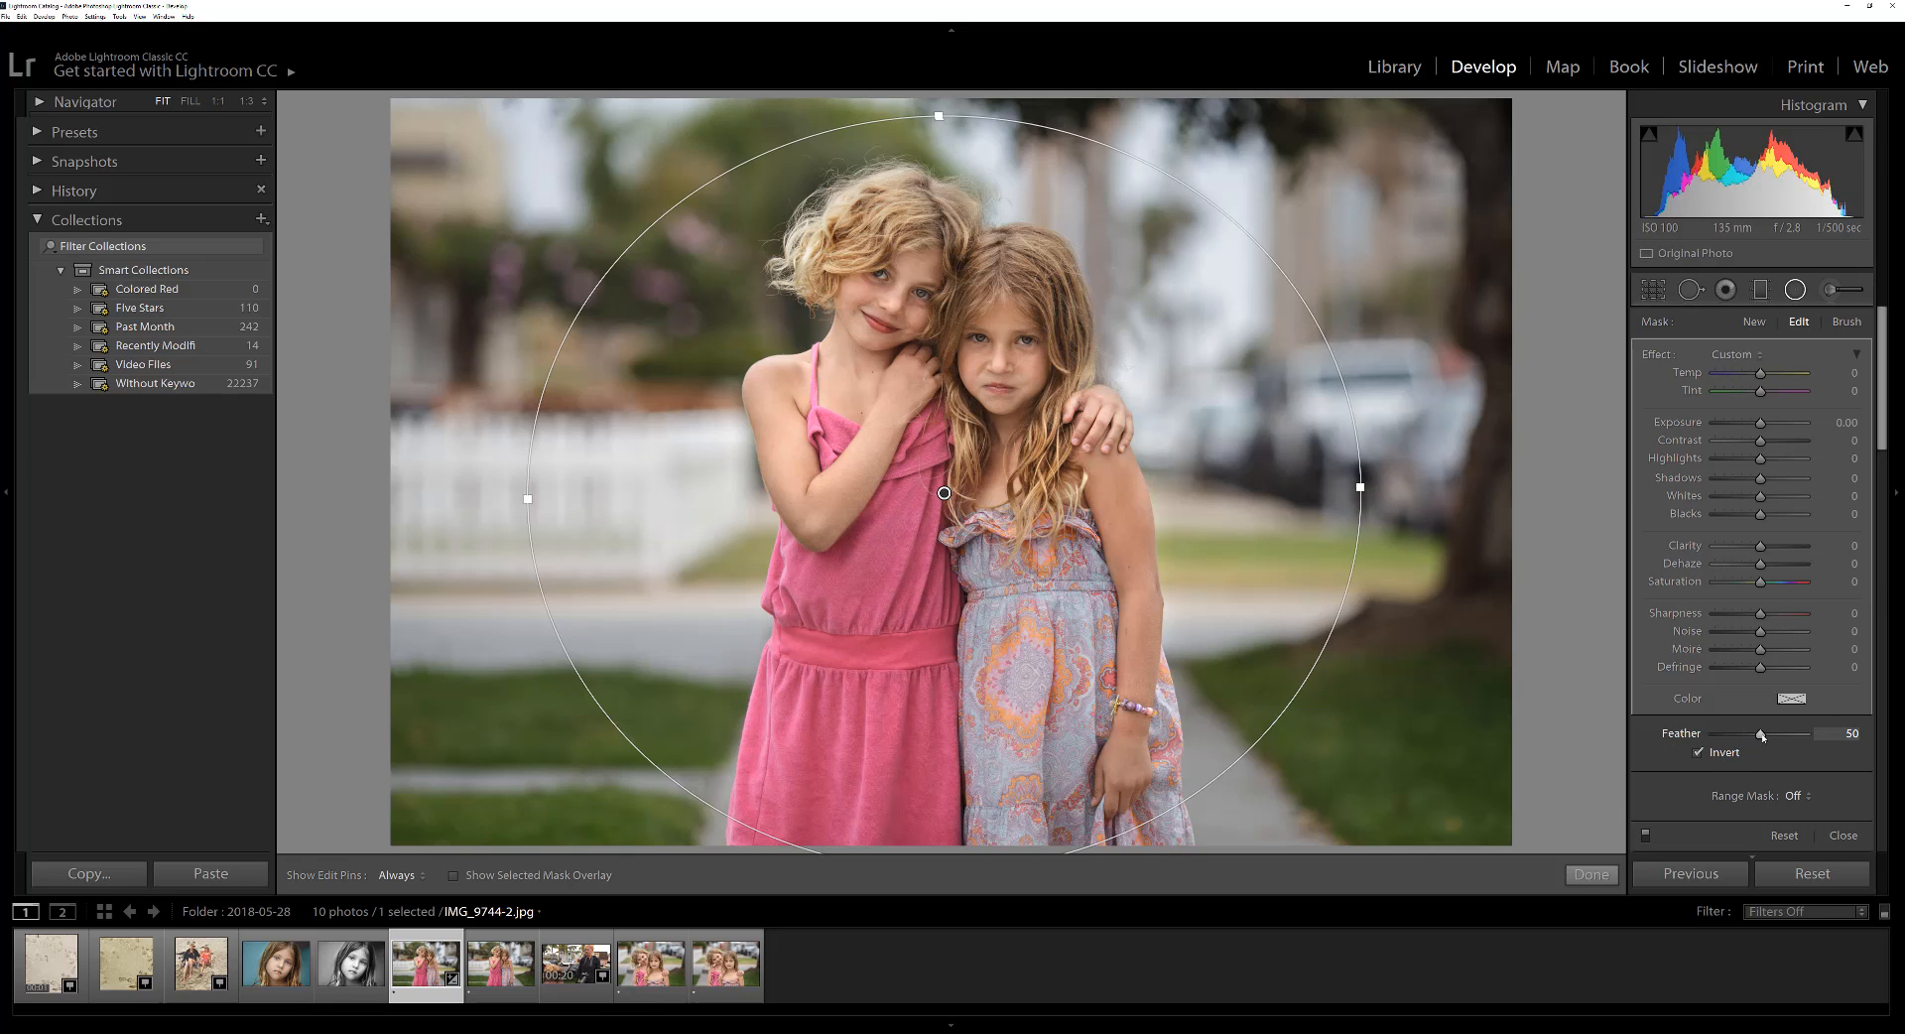
pyautogui.moveTo(1759, 734); pyautogui.dragTo(1771, 734)
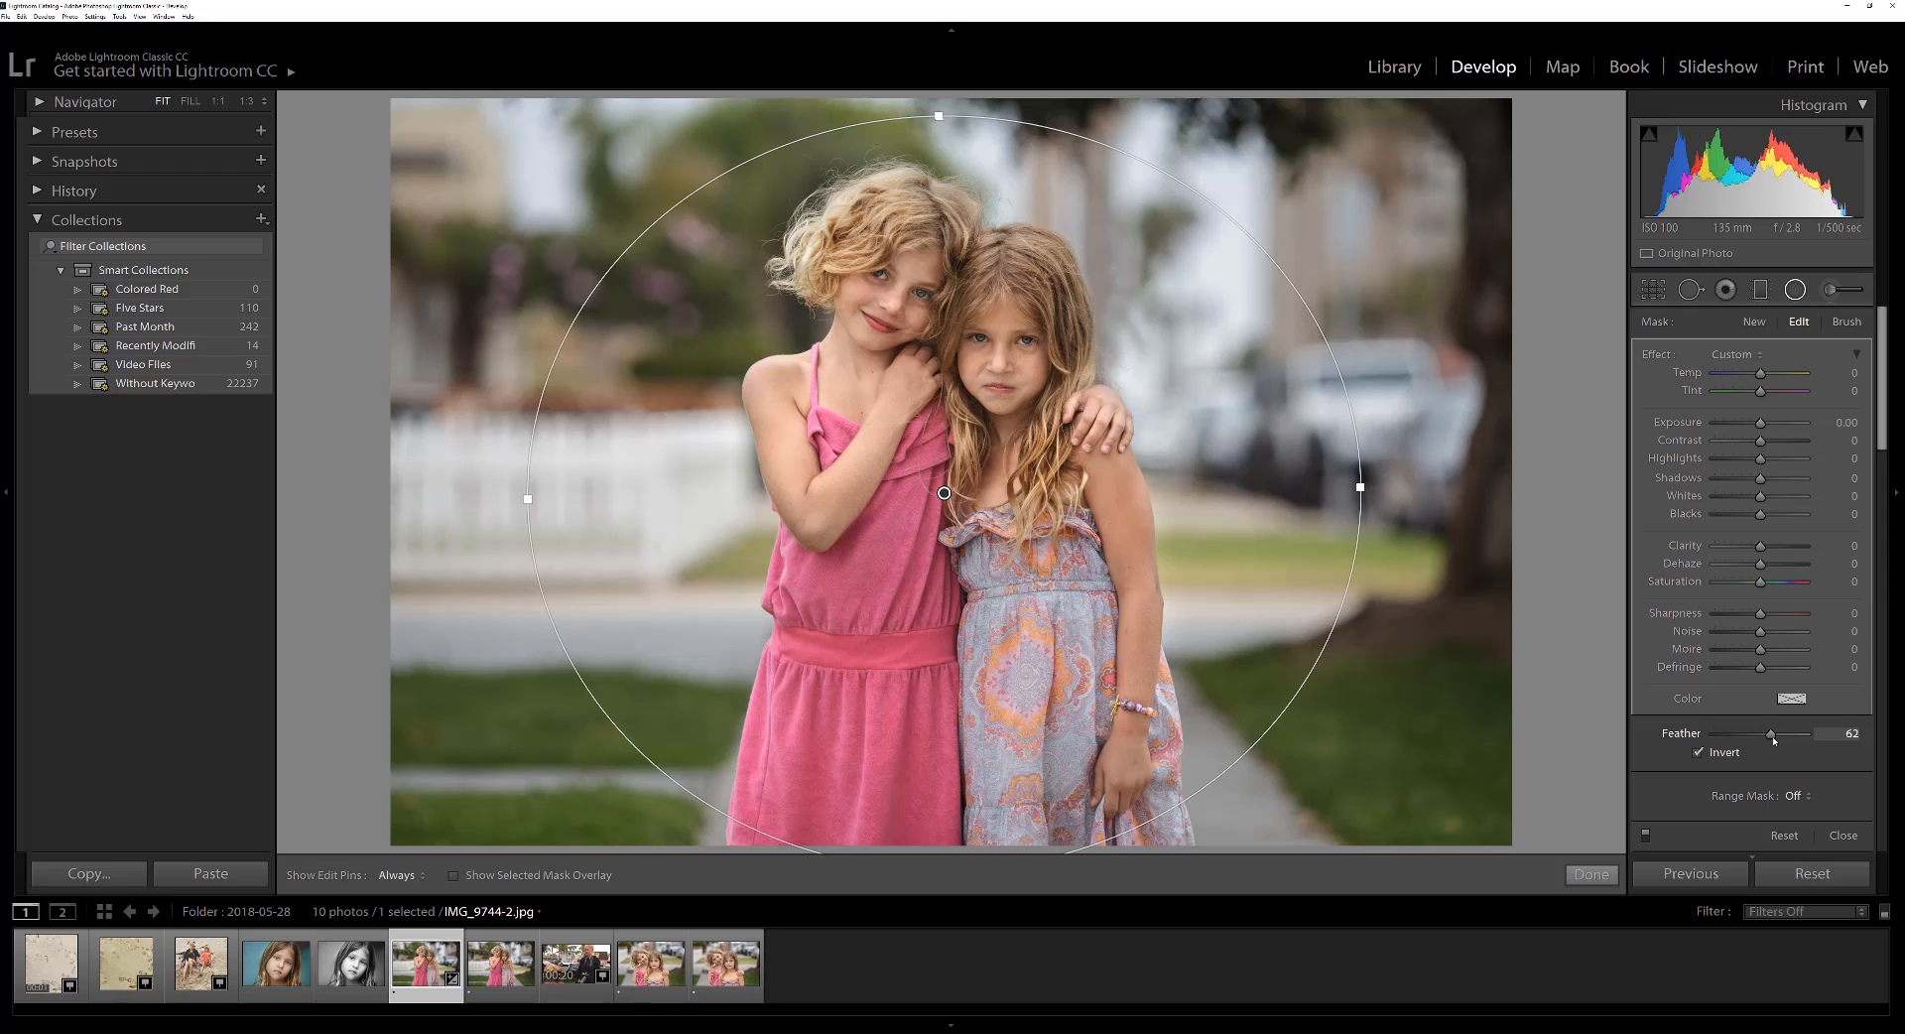
pyautogui.moveTo(1770, 732); pyautogui.dragTo(1776, 733)
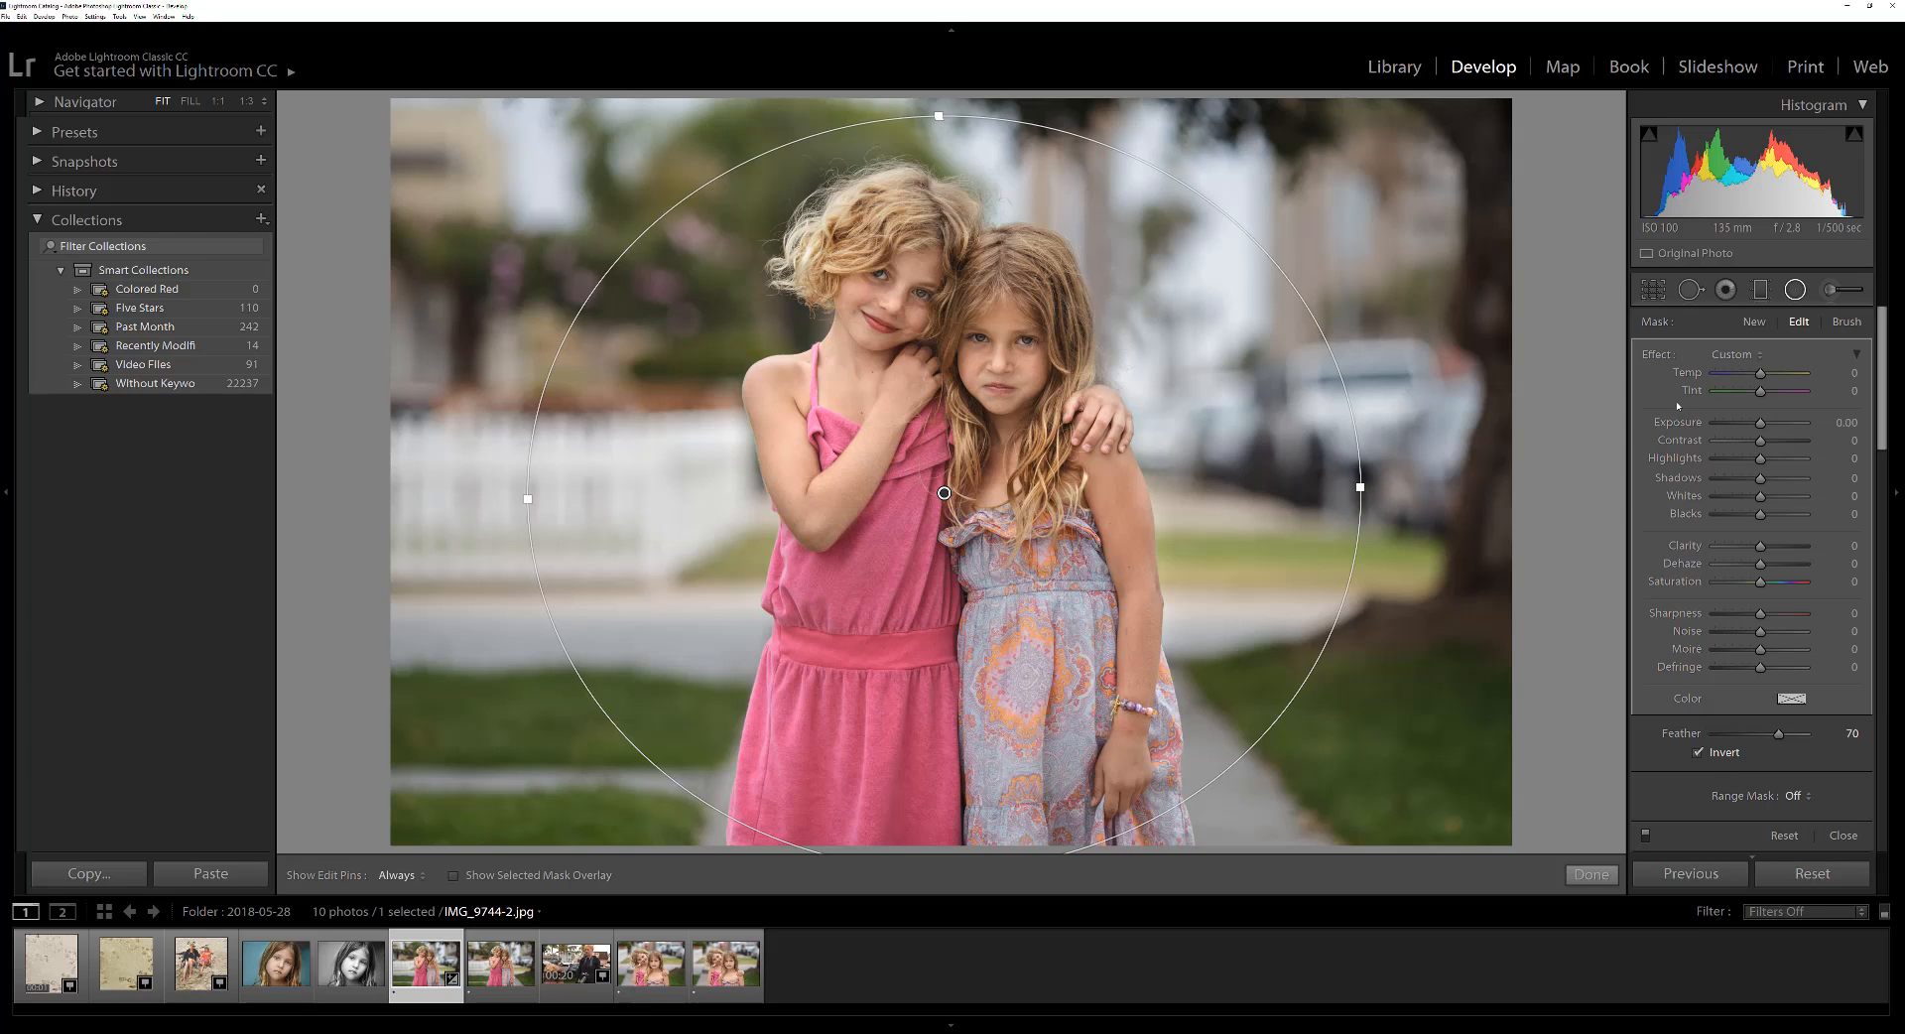
pyautogui.moveTo(1675, 429)
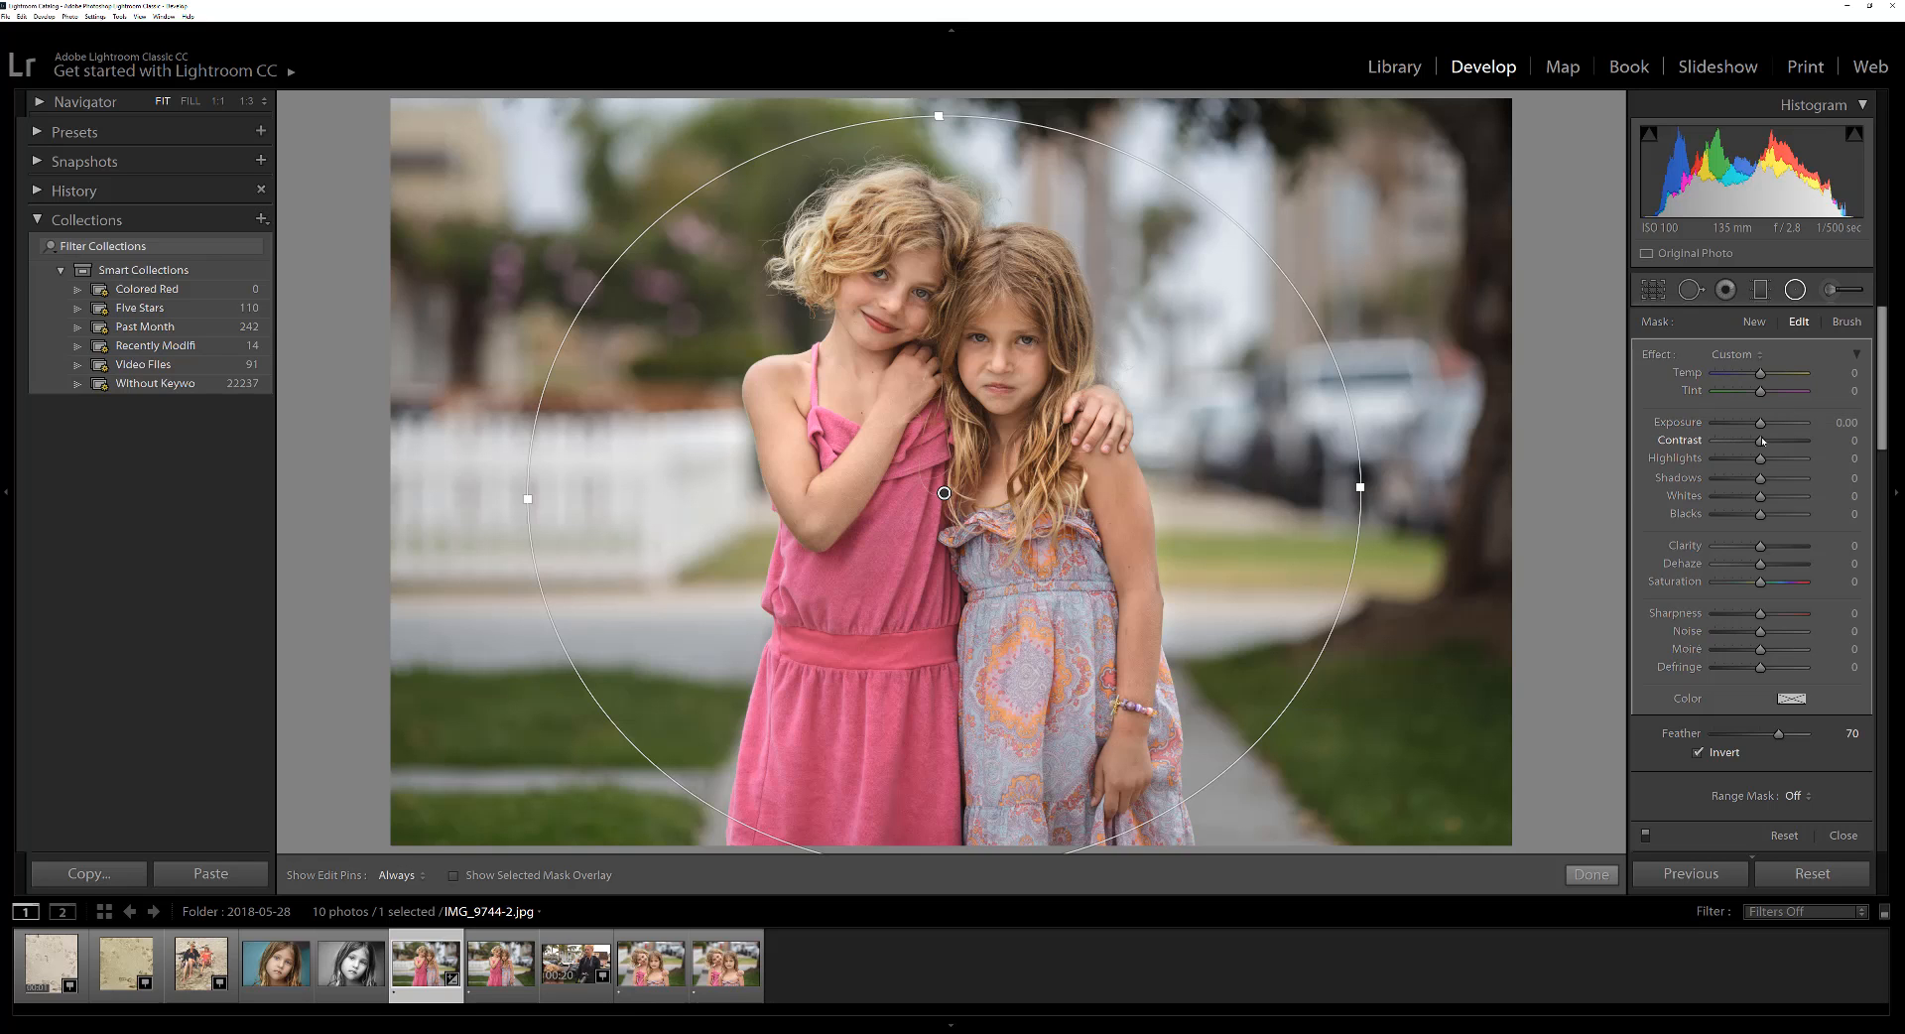
# - Preview the filter by pushing exposure up to the 4.00 maximum
pyautogui.moveTo(1759, 427); pyautogui.dragTo(1764, 427)
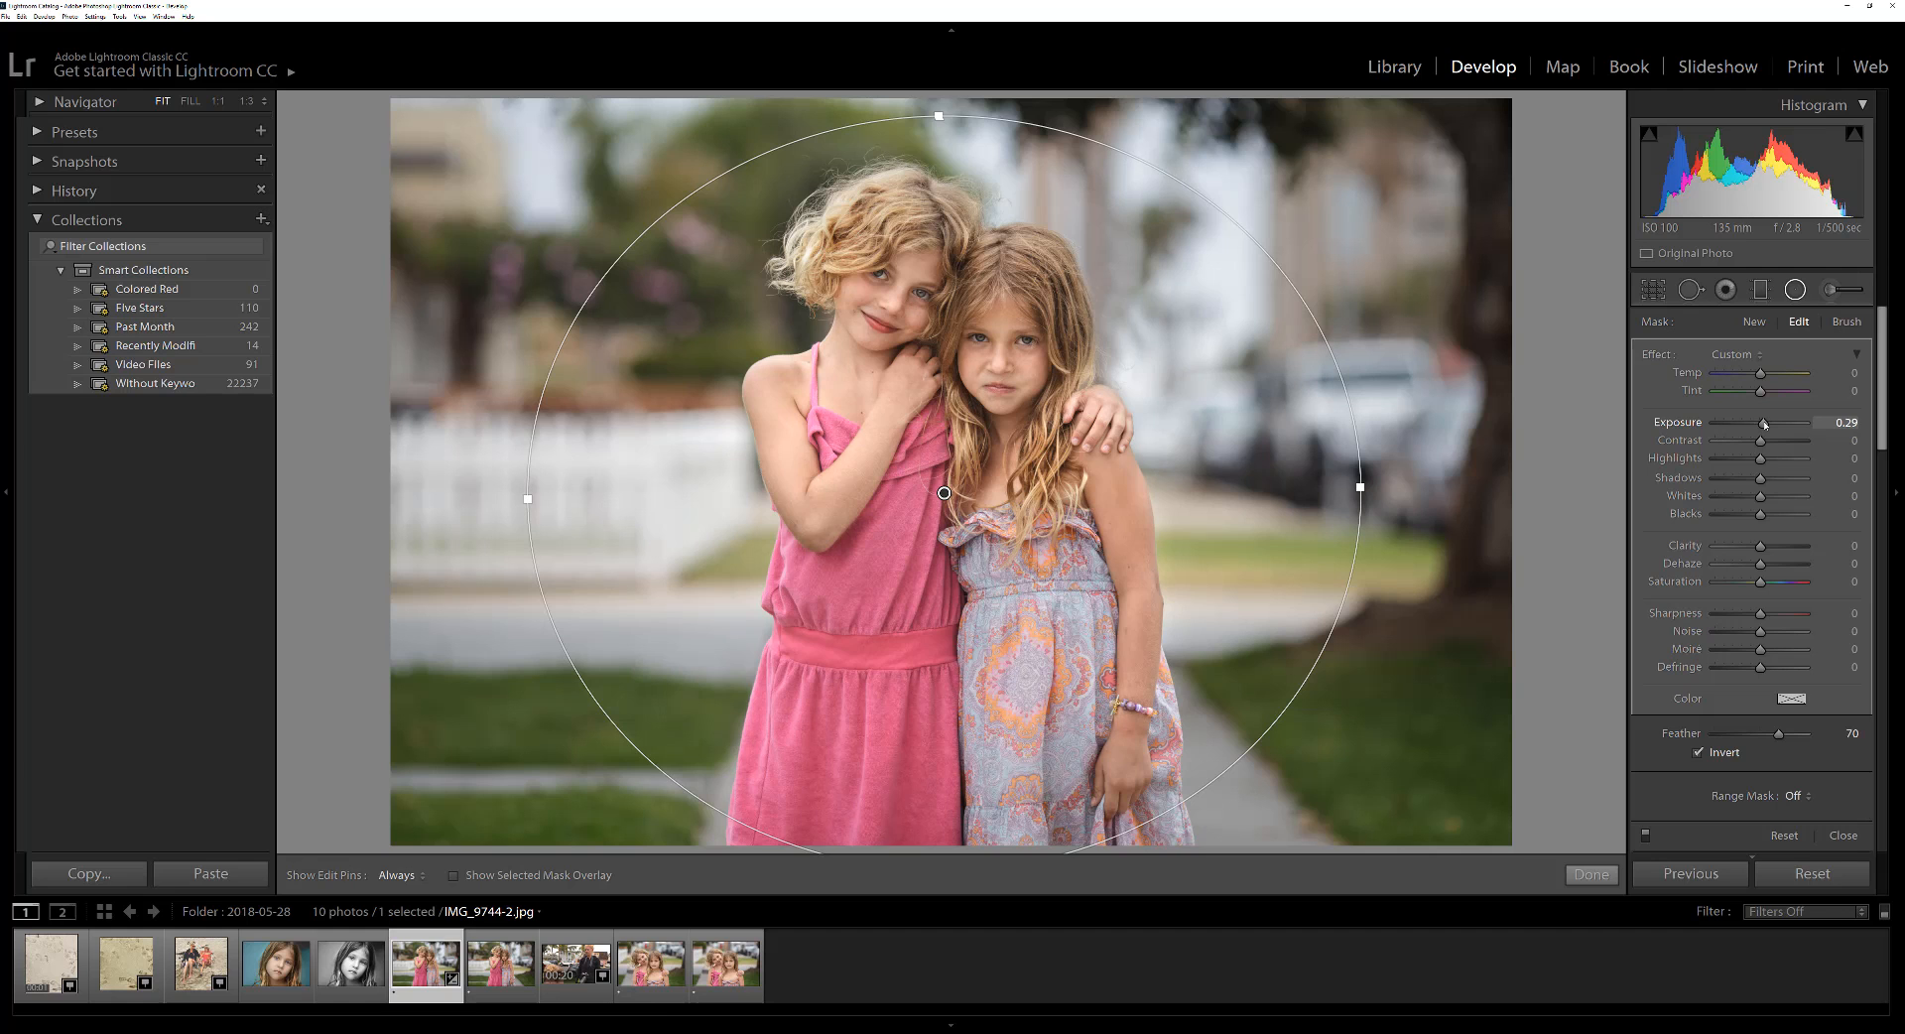
pyautogui.moveTo(1762, 423); pyautogui.dragTo(1770, 424)
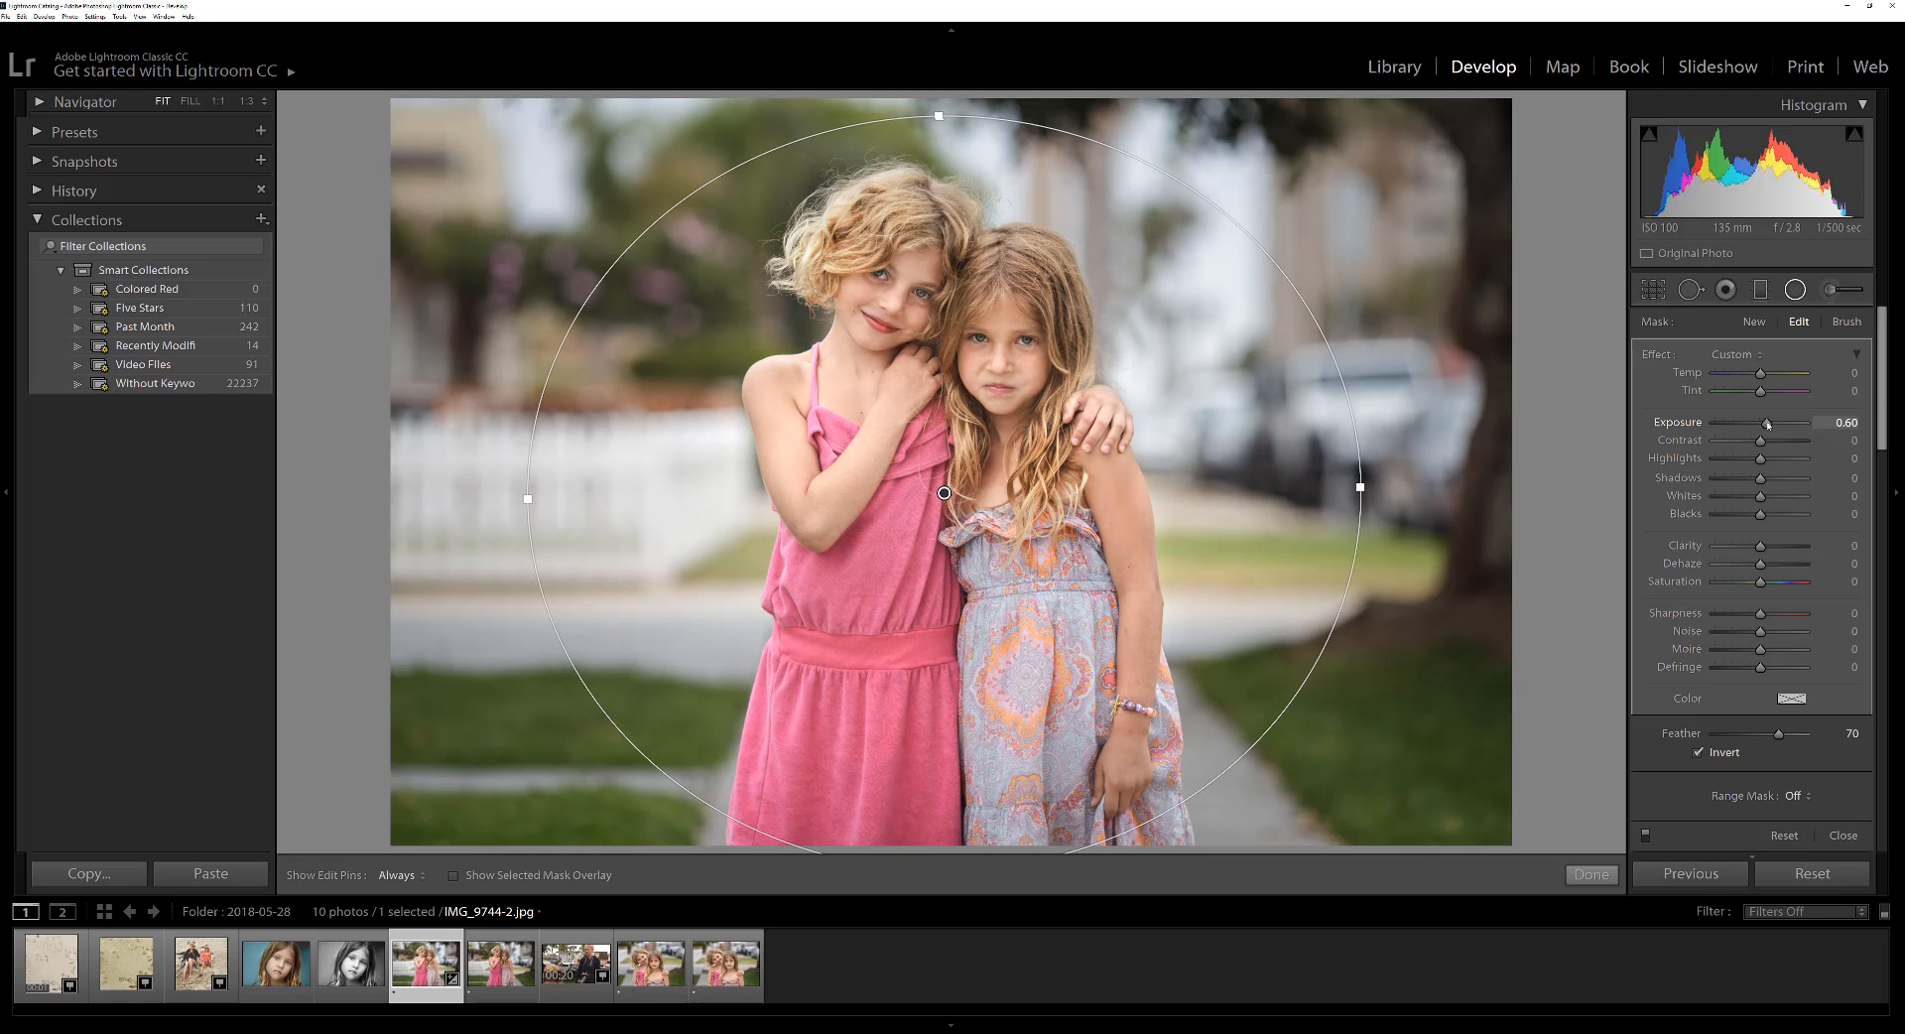
pyautogui.moveTo(1770, 423); pyautogui.dragTo(1792, 423)
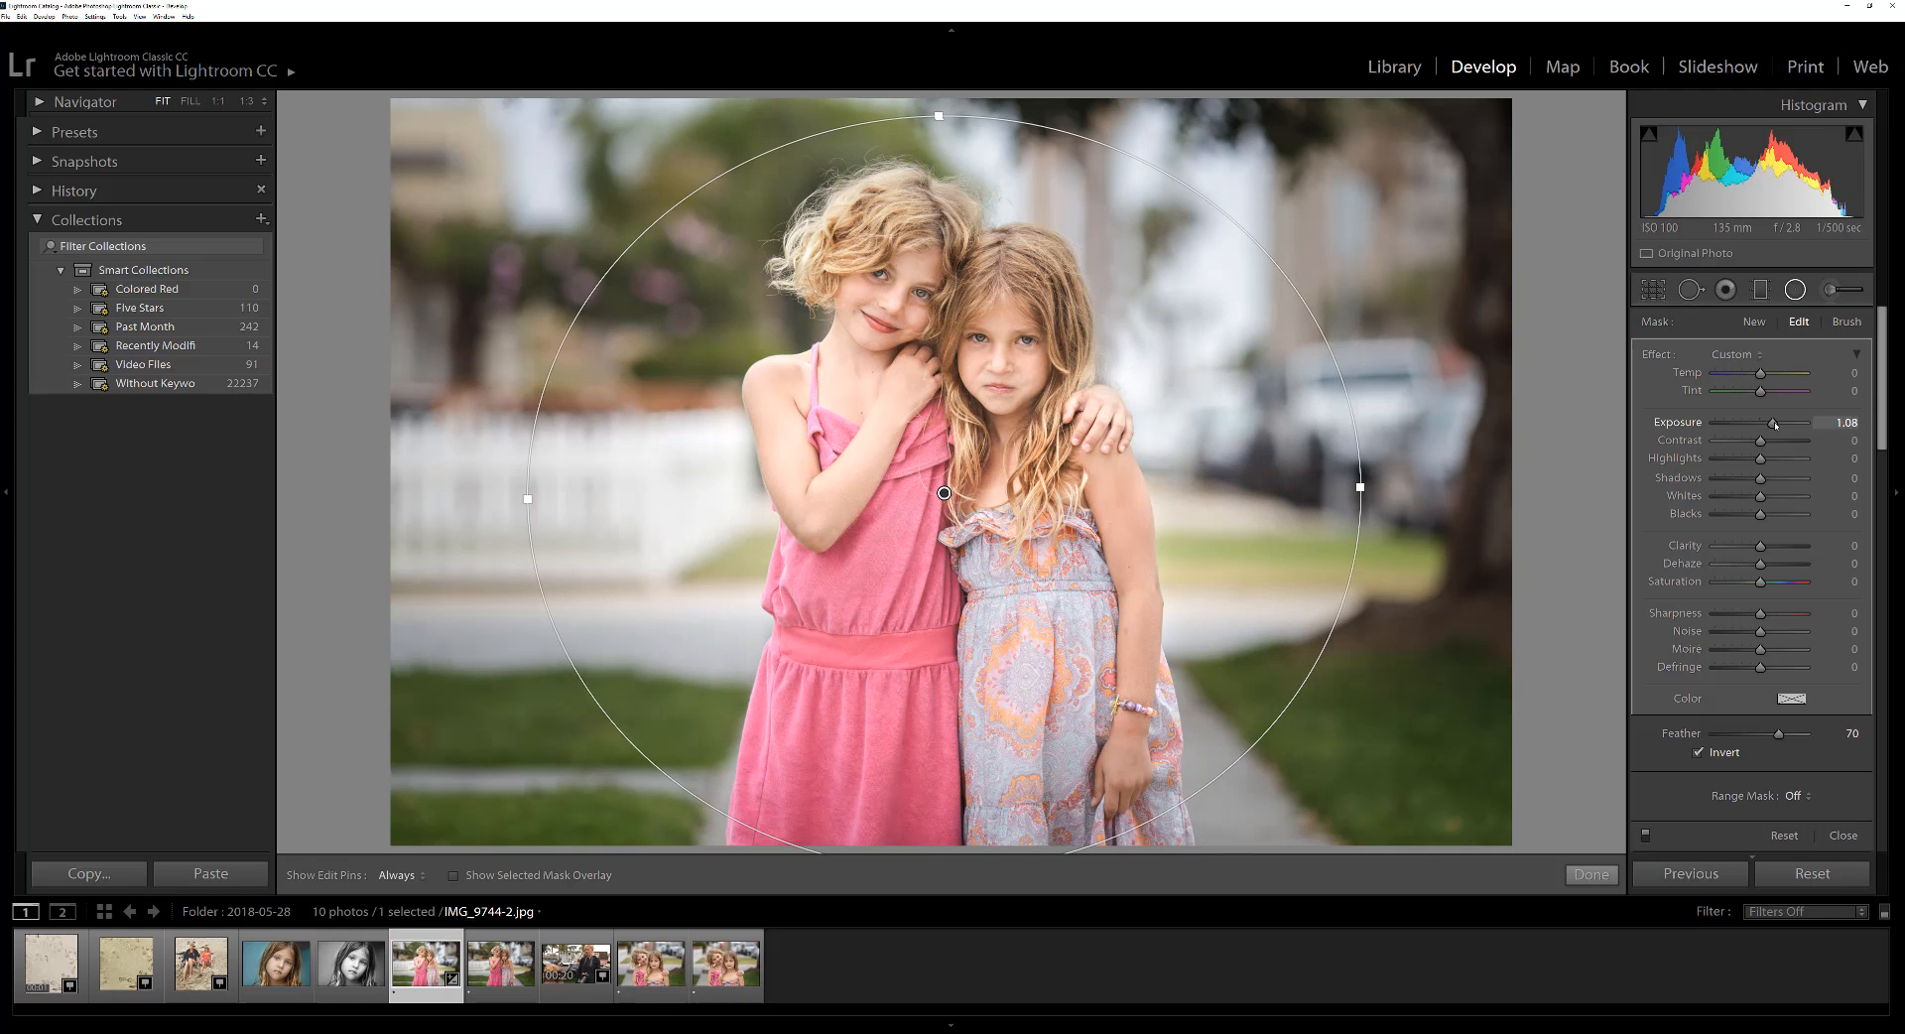
pyautogui.moveTo(1769, 421); pyautogui.dragTo(1800, 421)
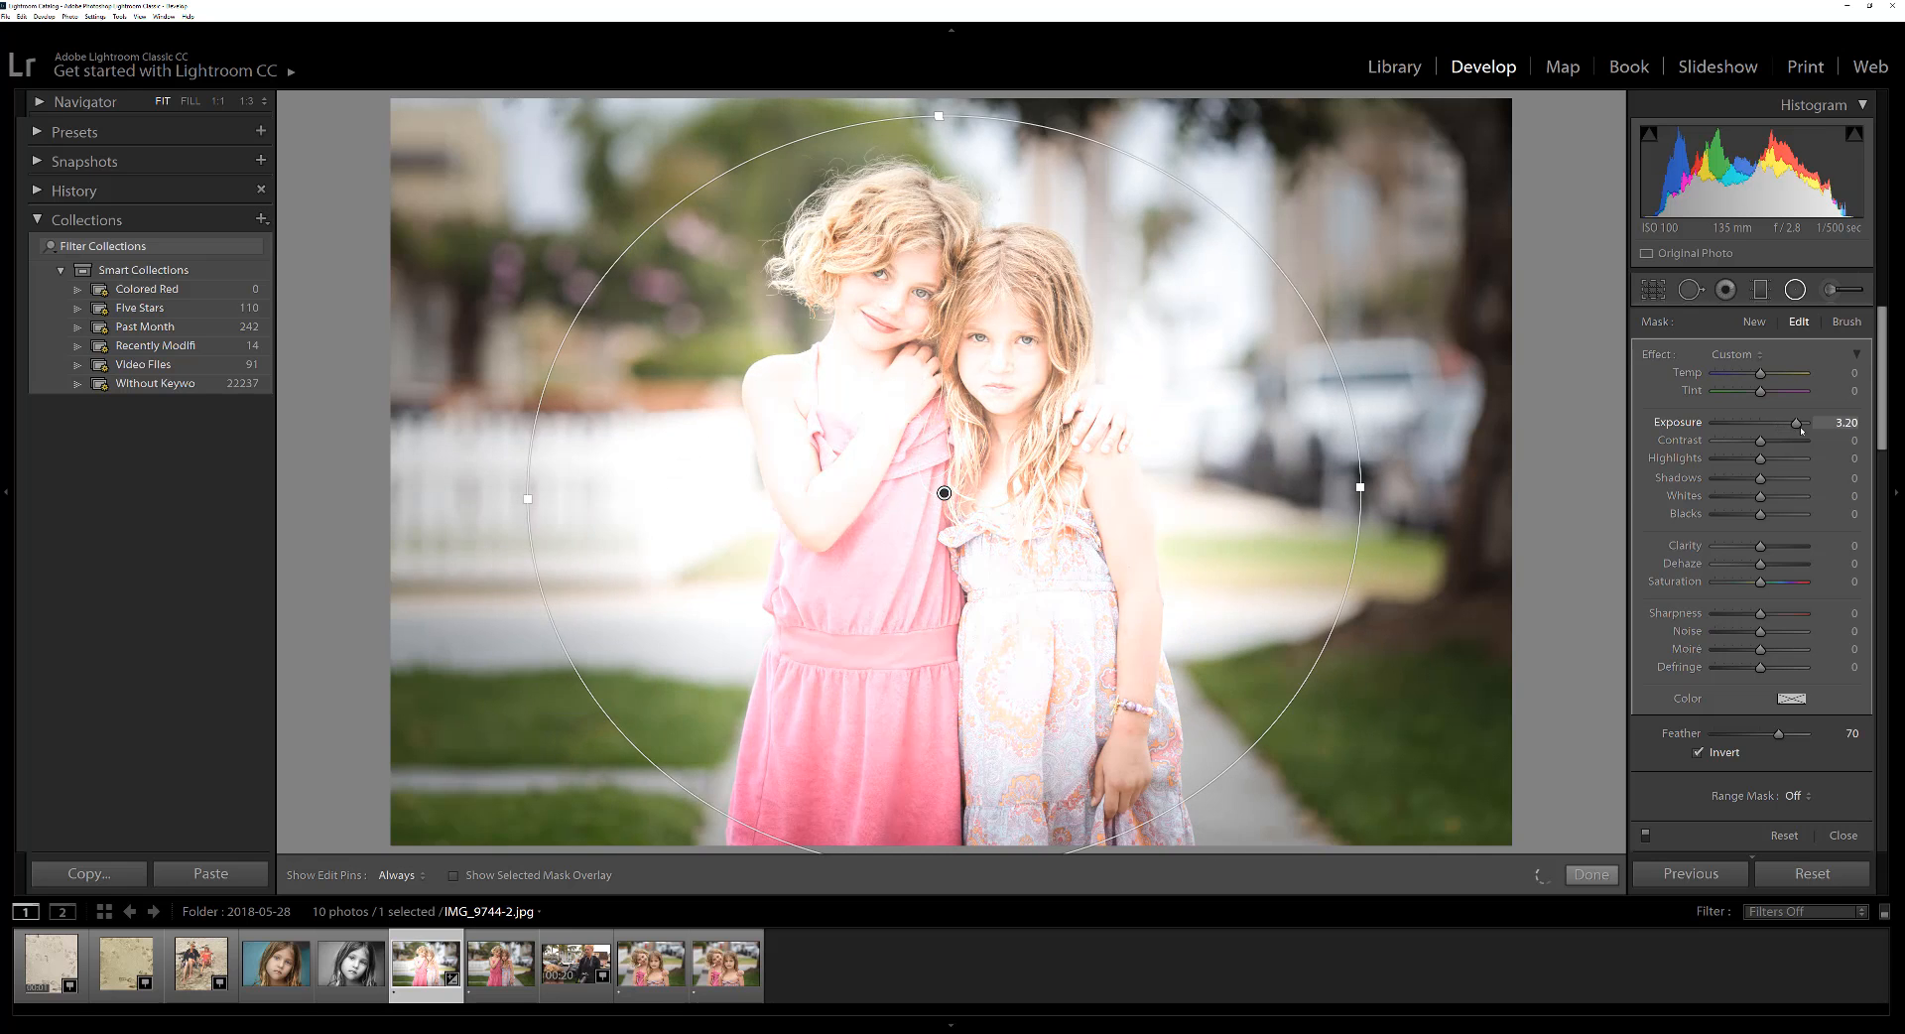
pyautogui.moveTo(1775, 421); pyautogui.dragTo(1797, 421)
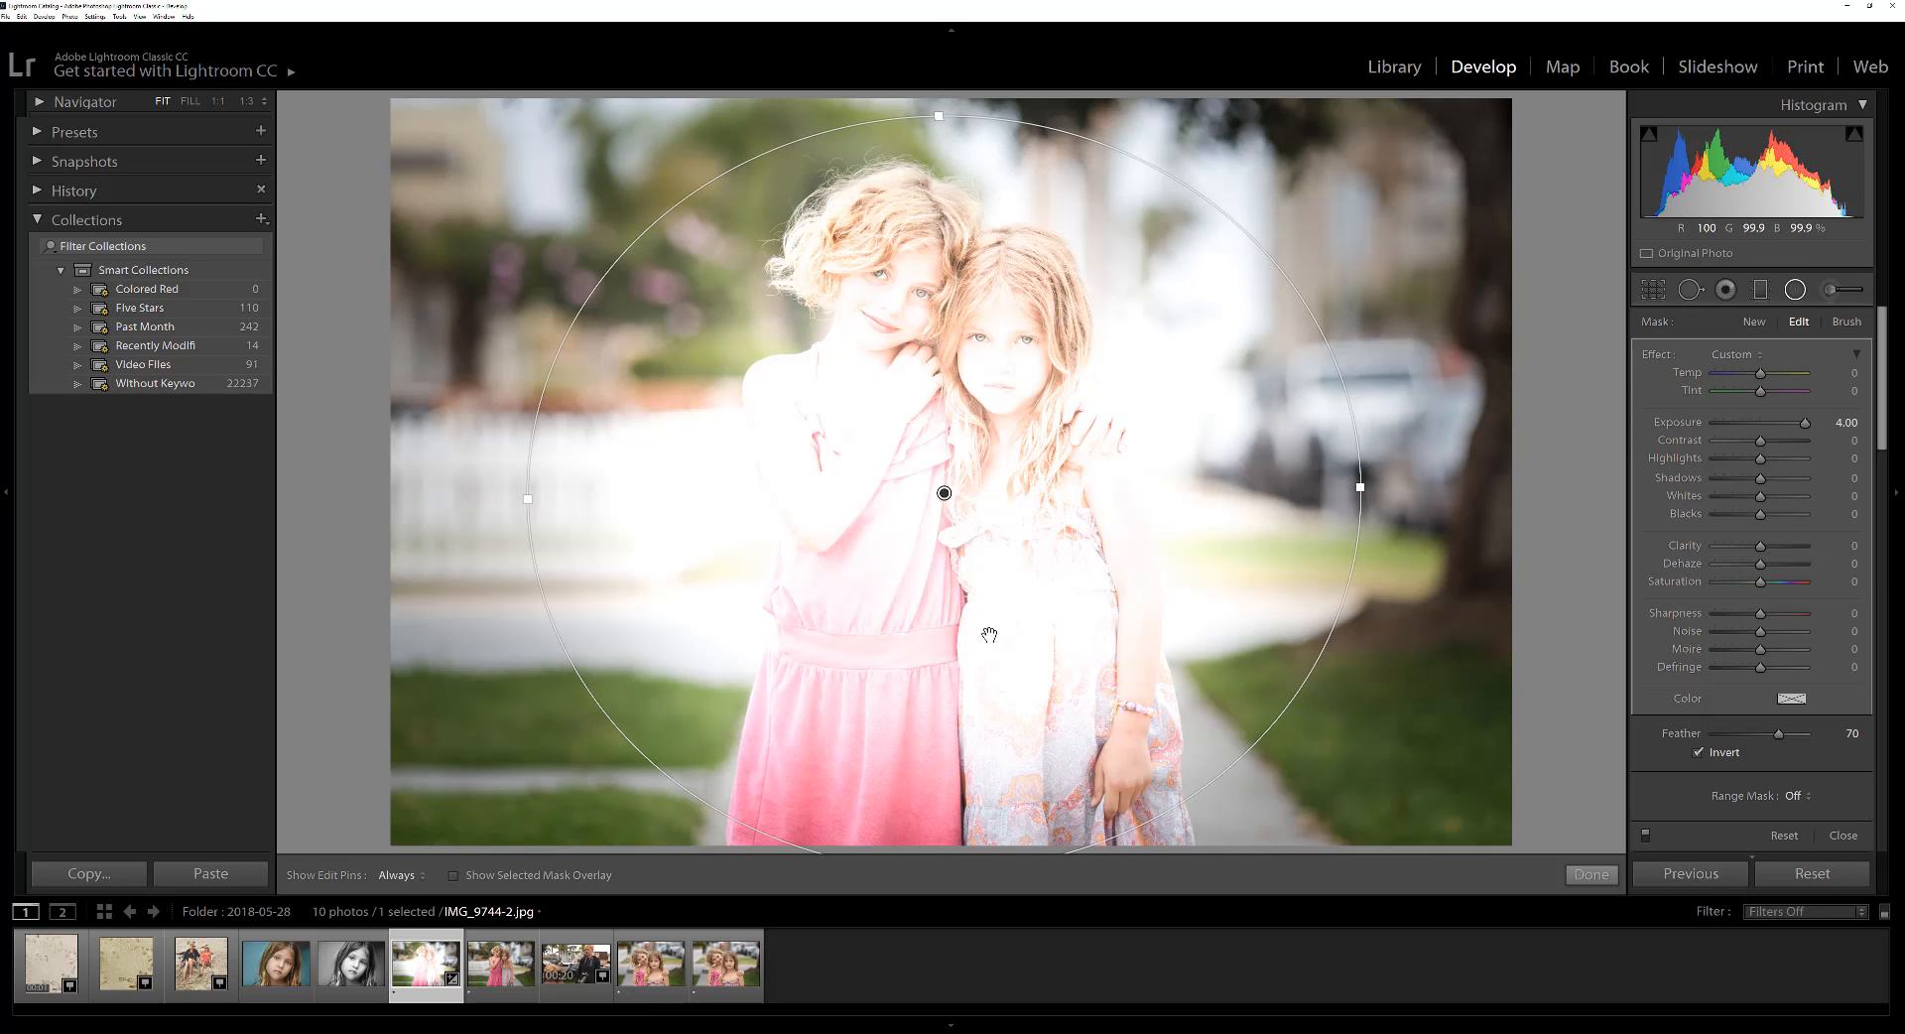
# - Bring the filter exposure back down and settle it at 0.64
pyautogui.moveTo(1795, 434); pyautogui.dragTo(1790, 433)
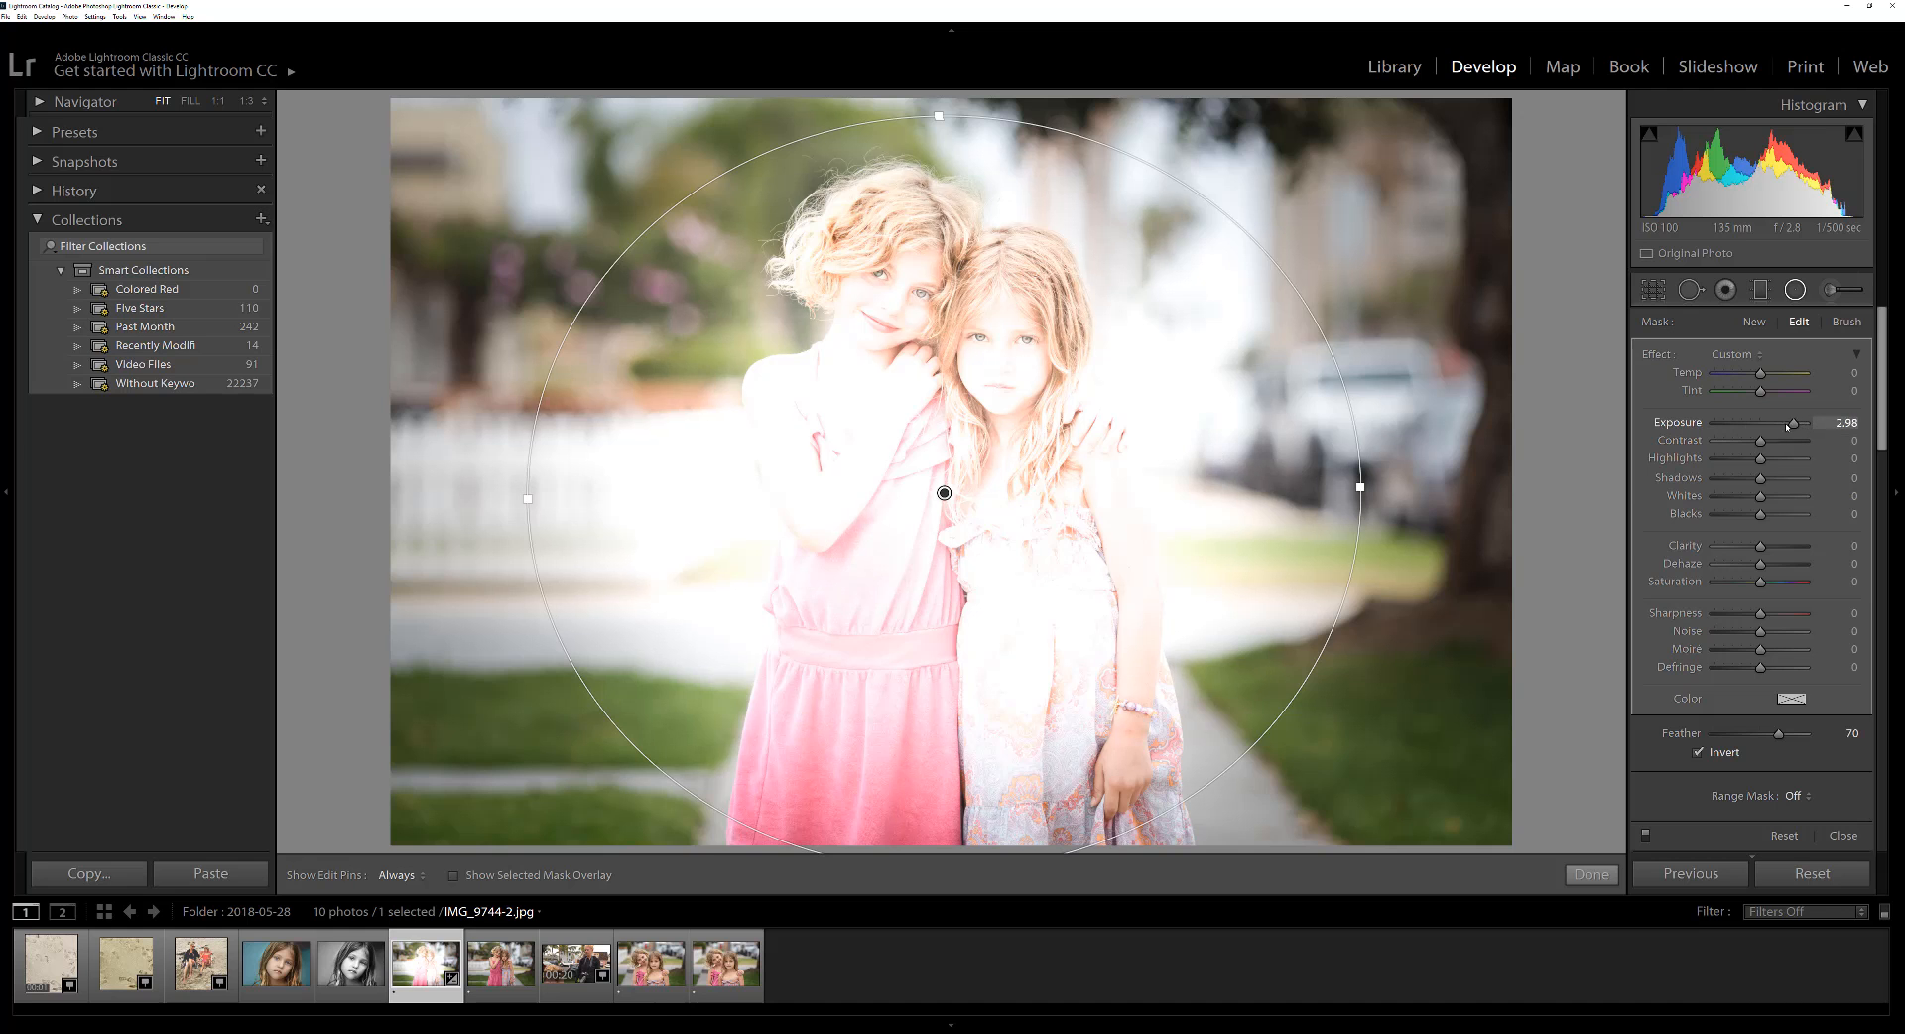
pyautogui.moveTo(1819, 422); pyautogui.dragTo(1765, 422)
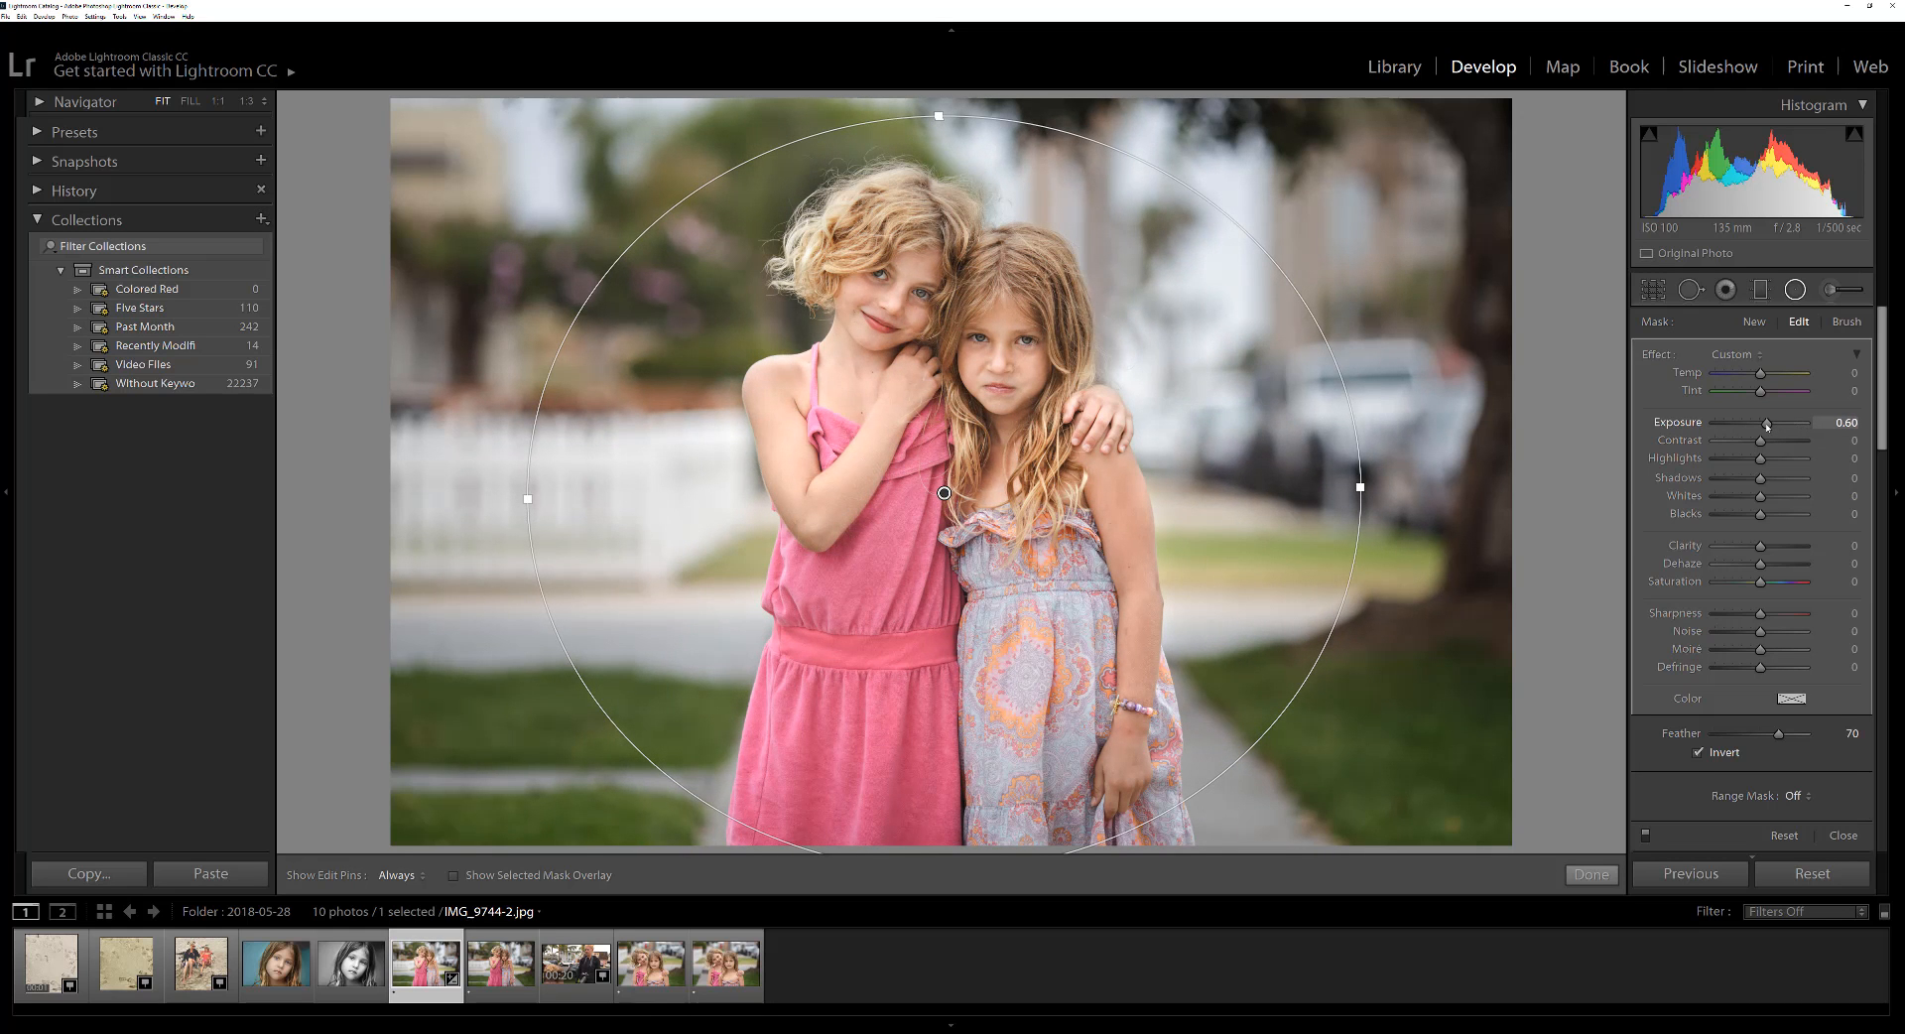
pyautogui.moveTo(1762, 424); pyautogui.dragTo(1769, 424)
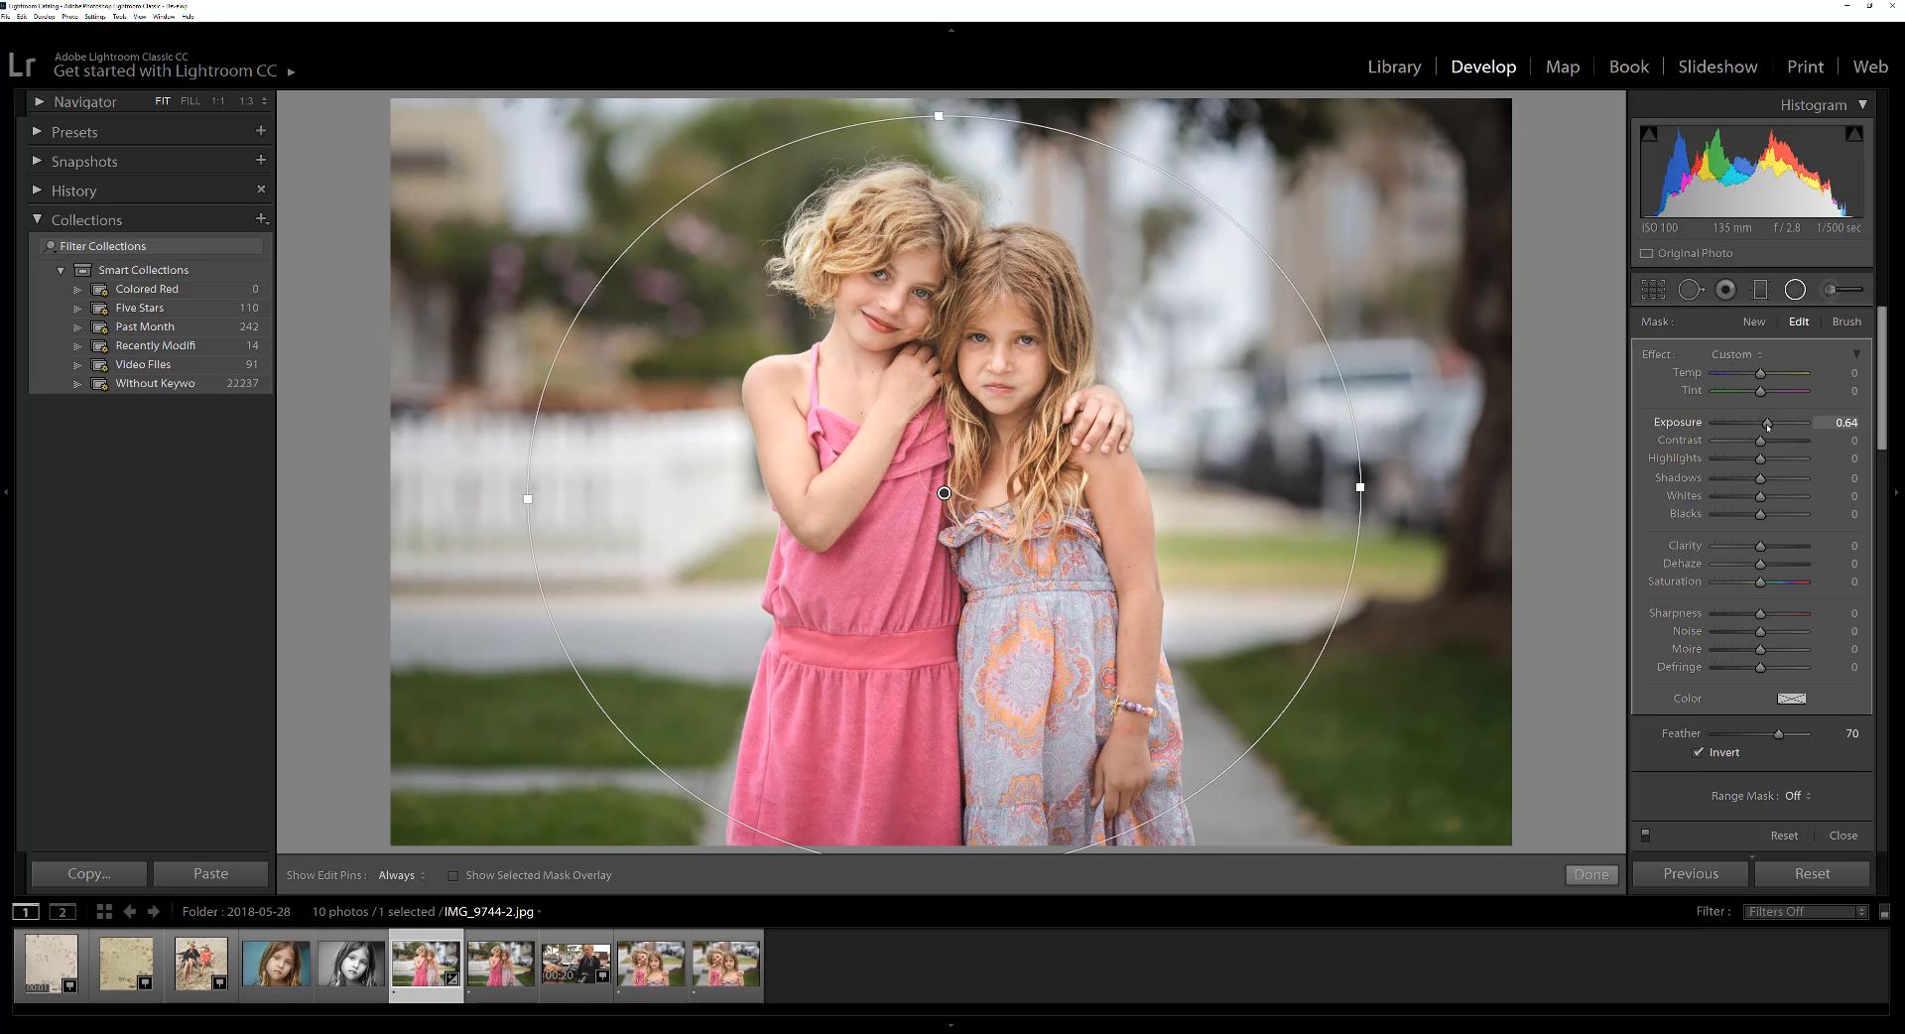
pyautogui.moveTo(1767, 437)
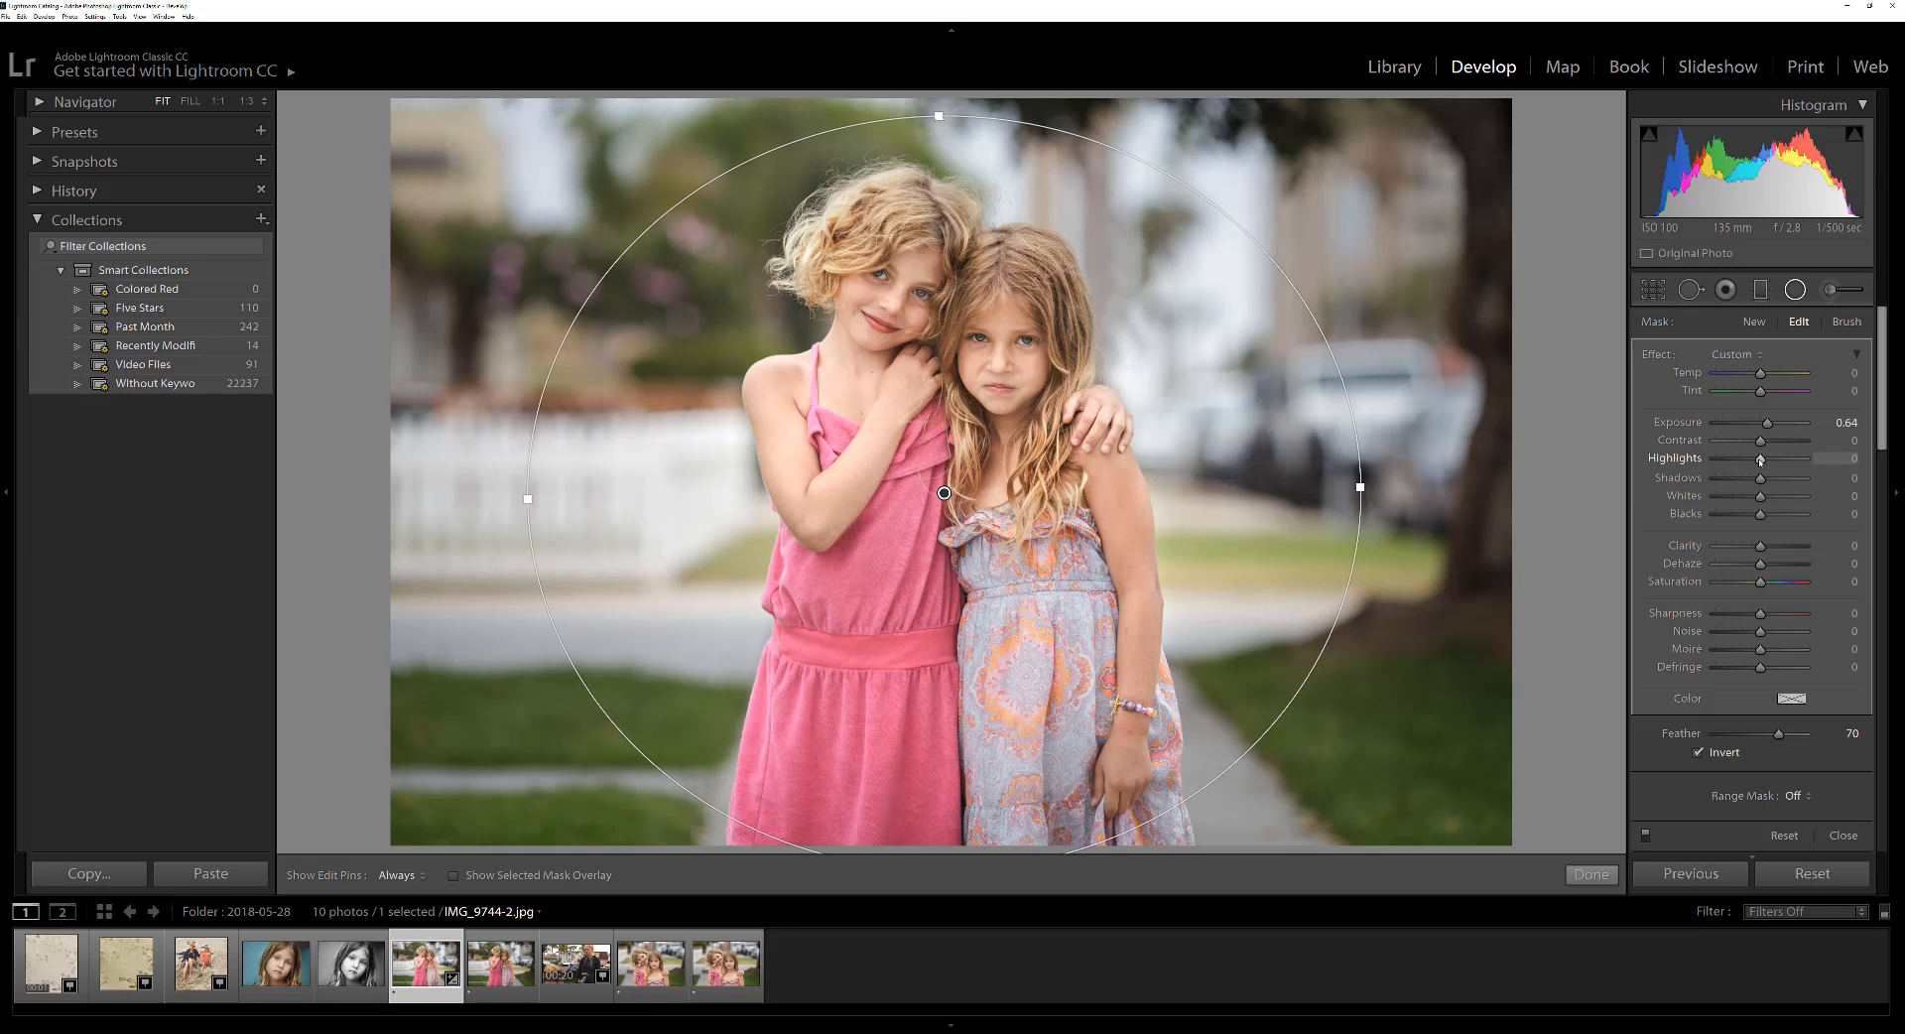
# - Set filter highlights to -14, shadows to 19 and exposure to 0.82
pyautogui.moveTo(1759, 458); pyautogui.dragTo(1752, 459)
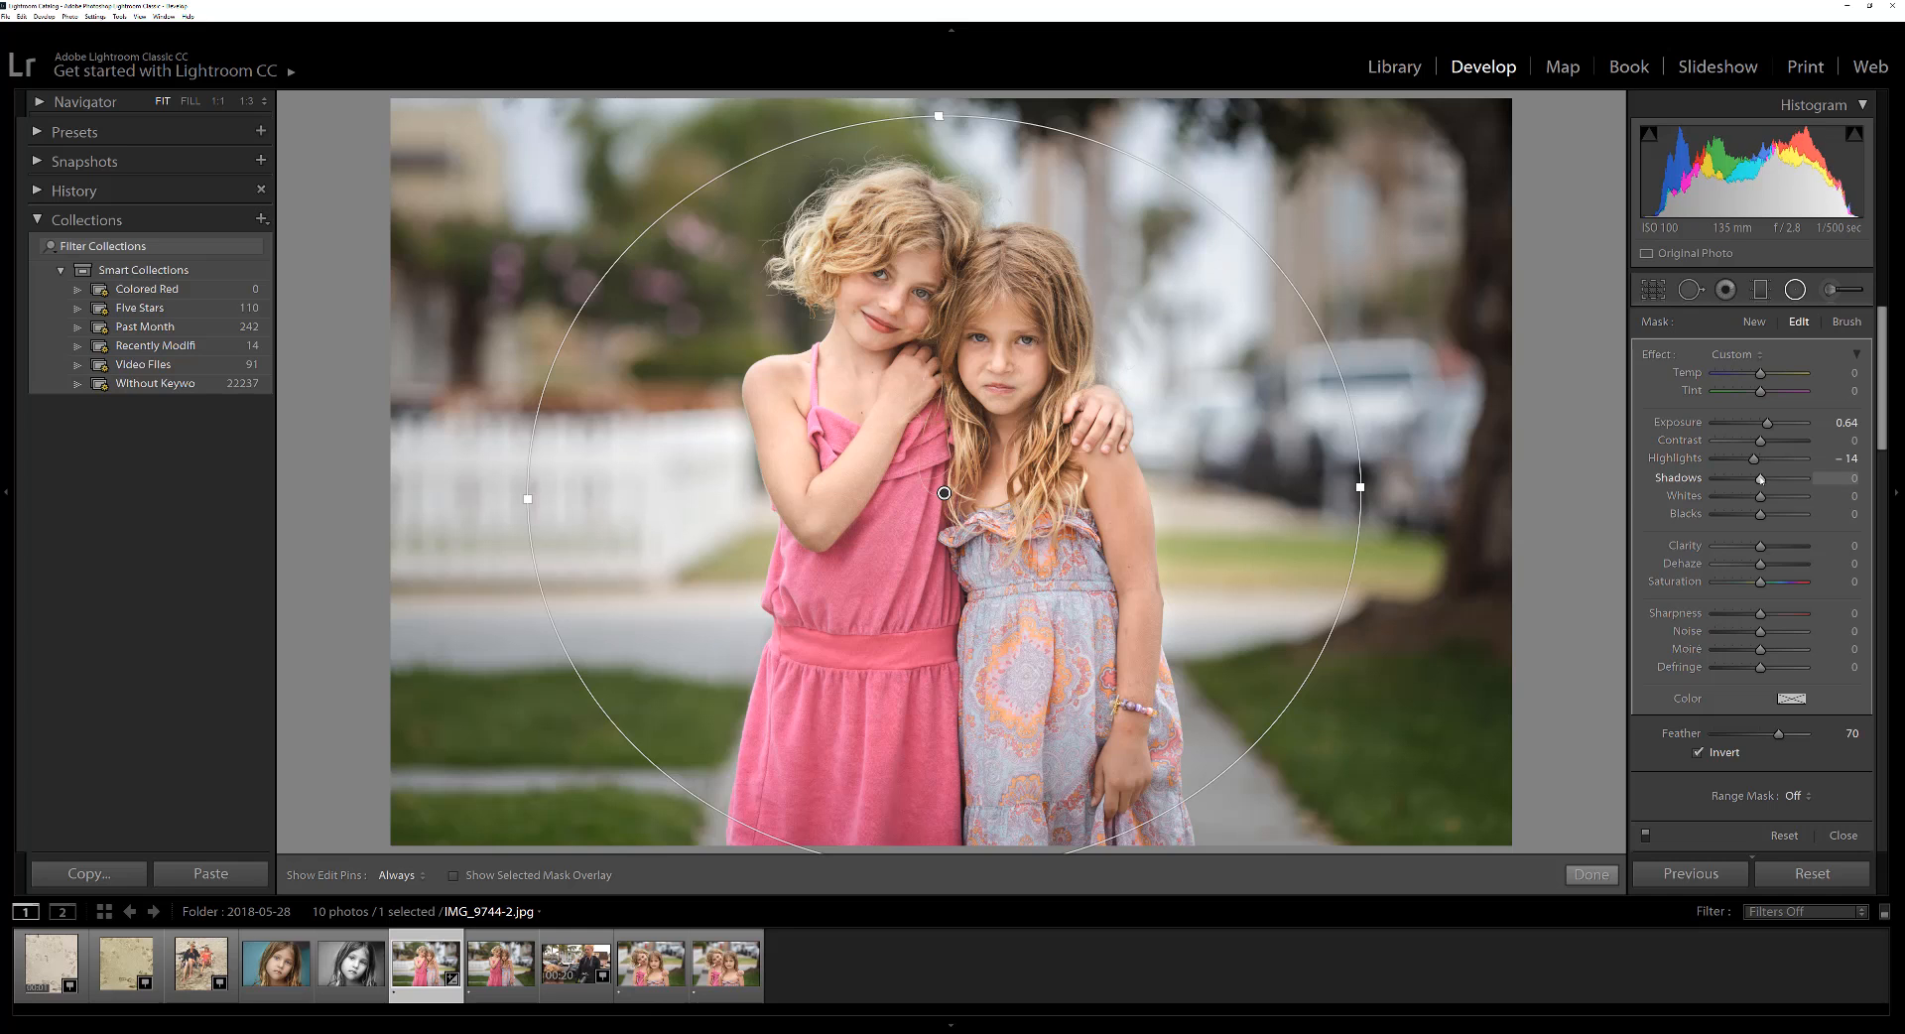
pyautogui.moveTo(1759, 477); pyautogui.dragTo(1773, 477)
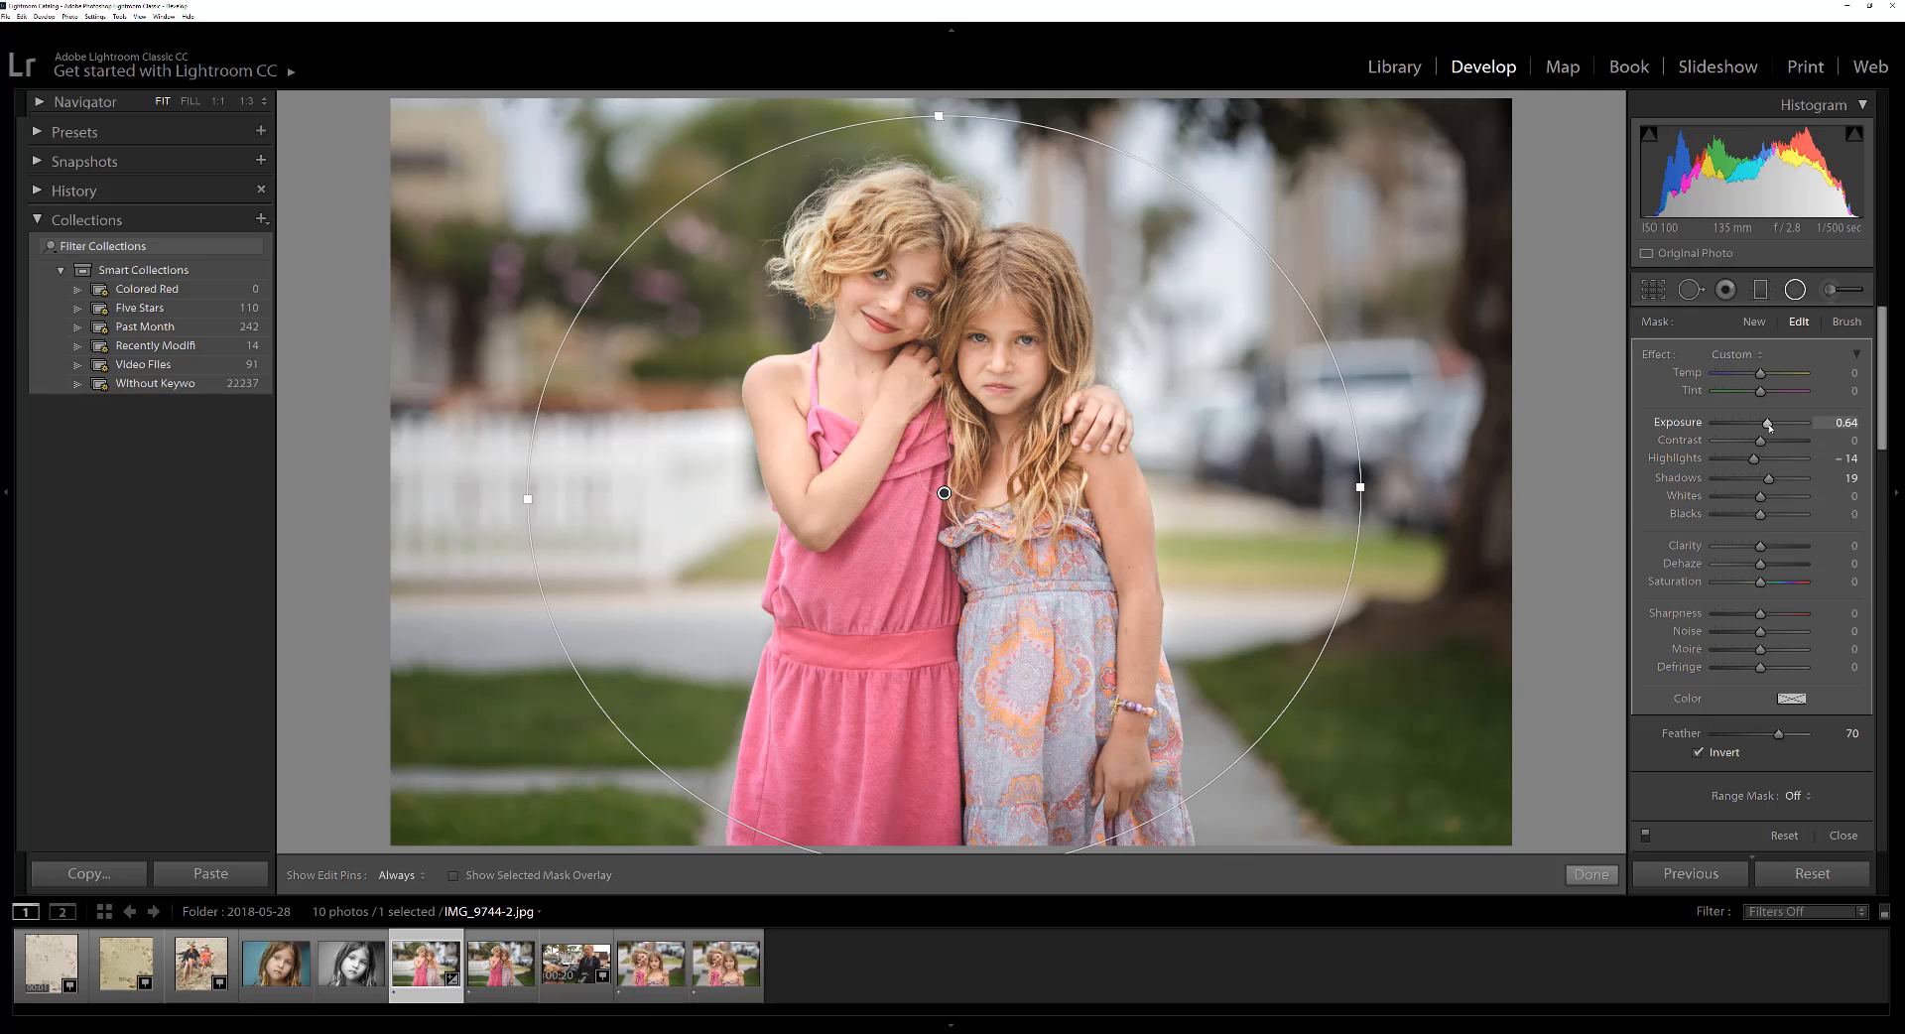
pyautogui.moveTo(1765, 423); pyautogui.dragTo(1774, 423)
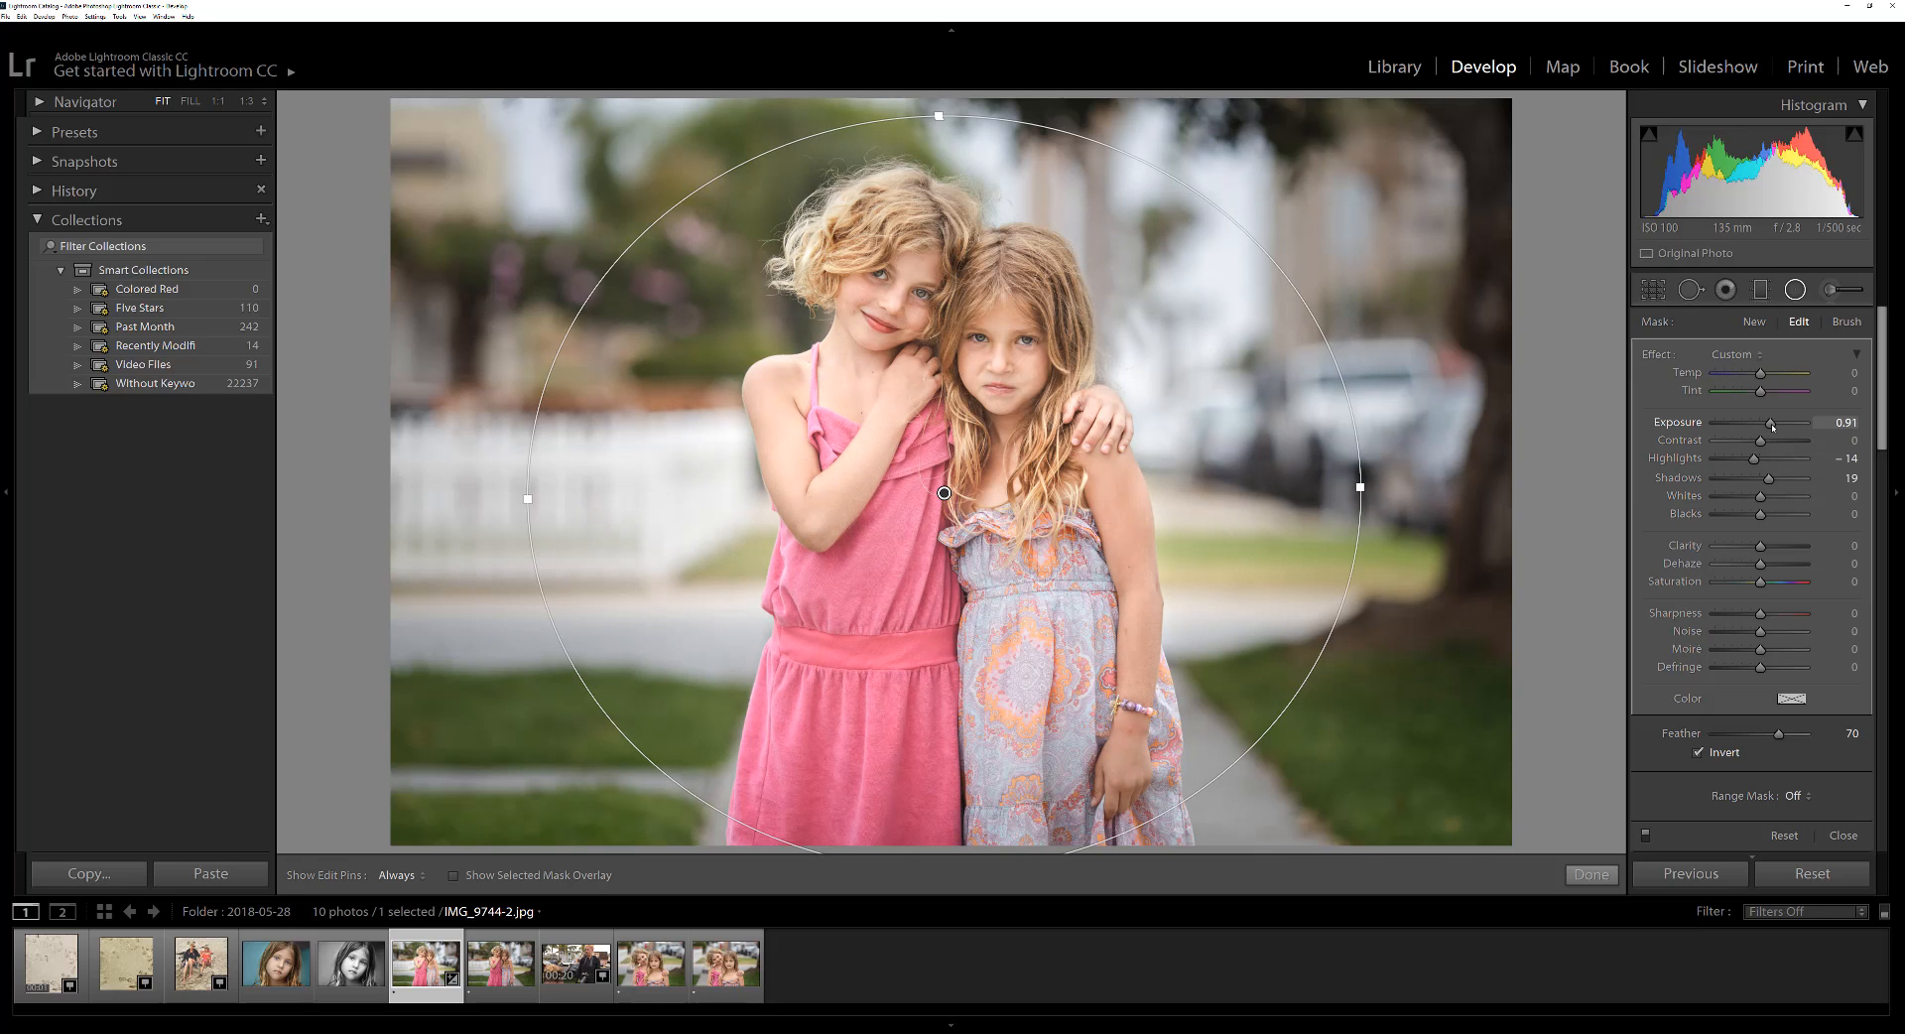
pyautogui.moveTo(1773, 421); pyautogui.dragTo(1769, 422)
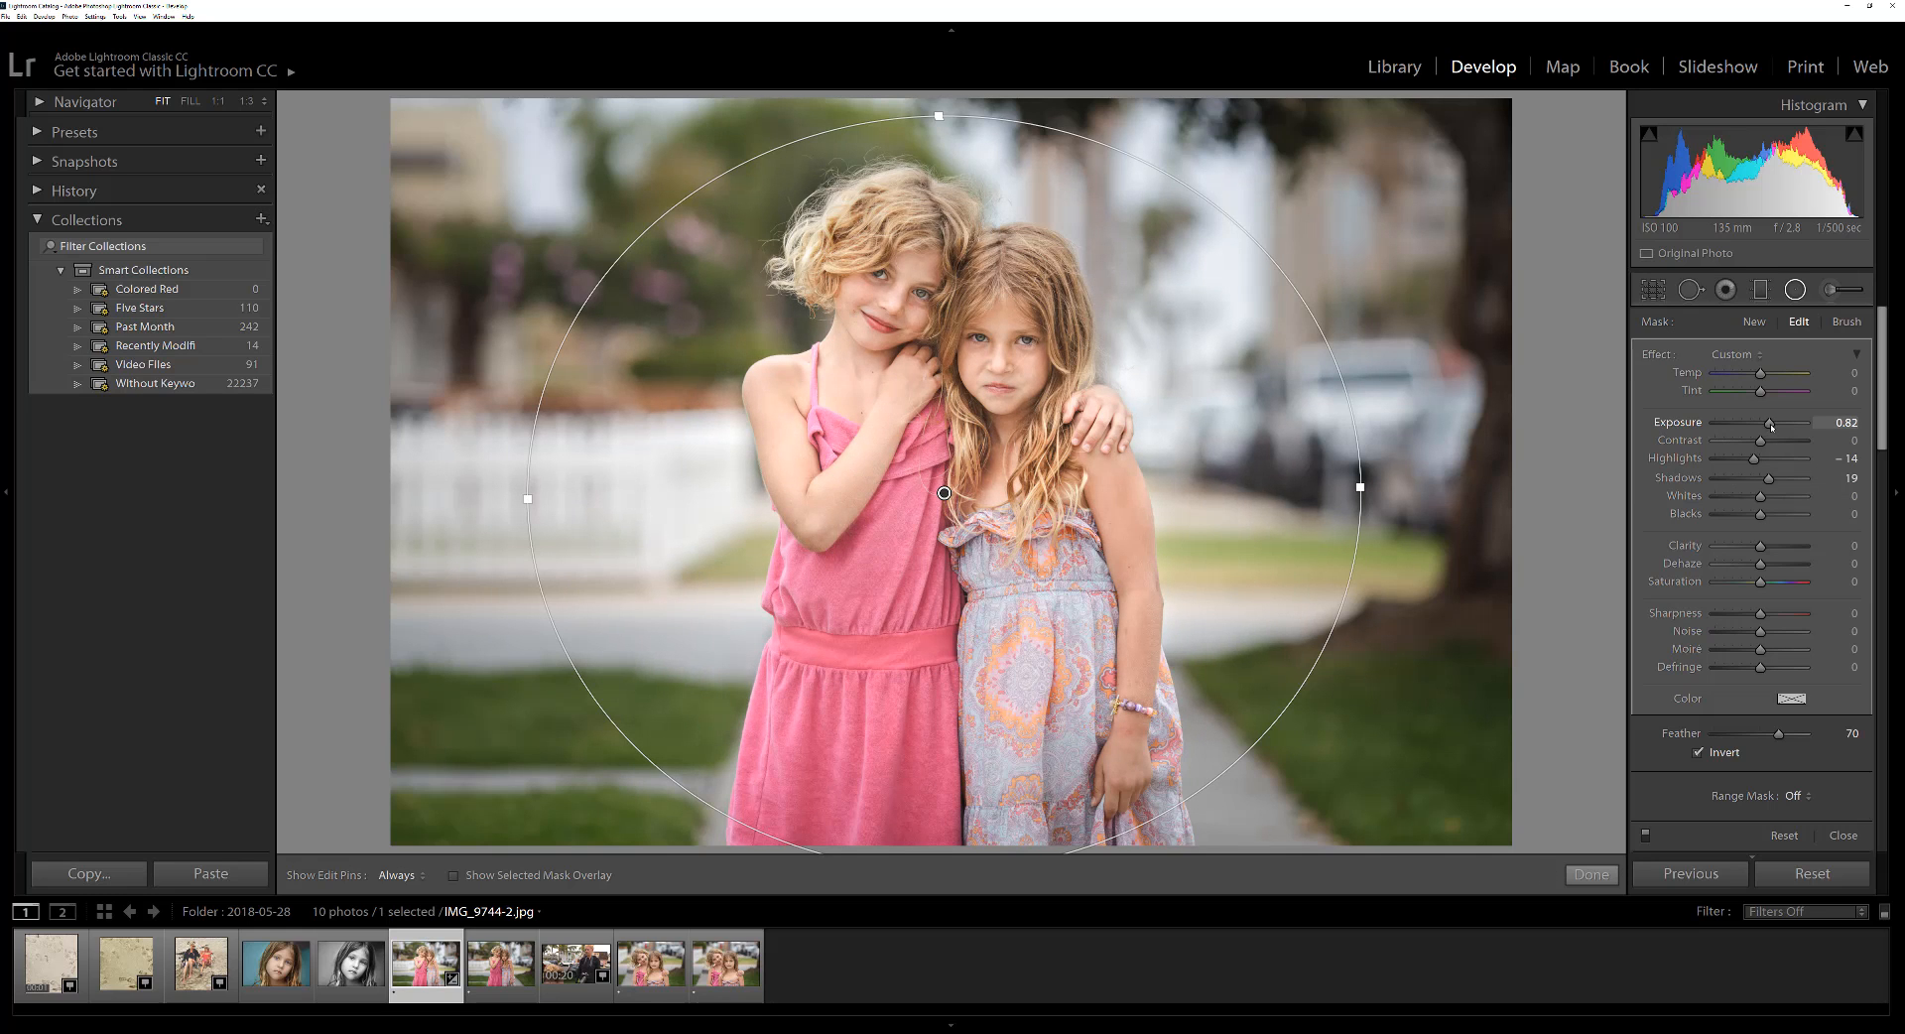
pyautogui.moveTo(1166, 656)
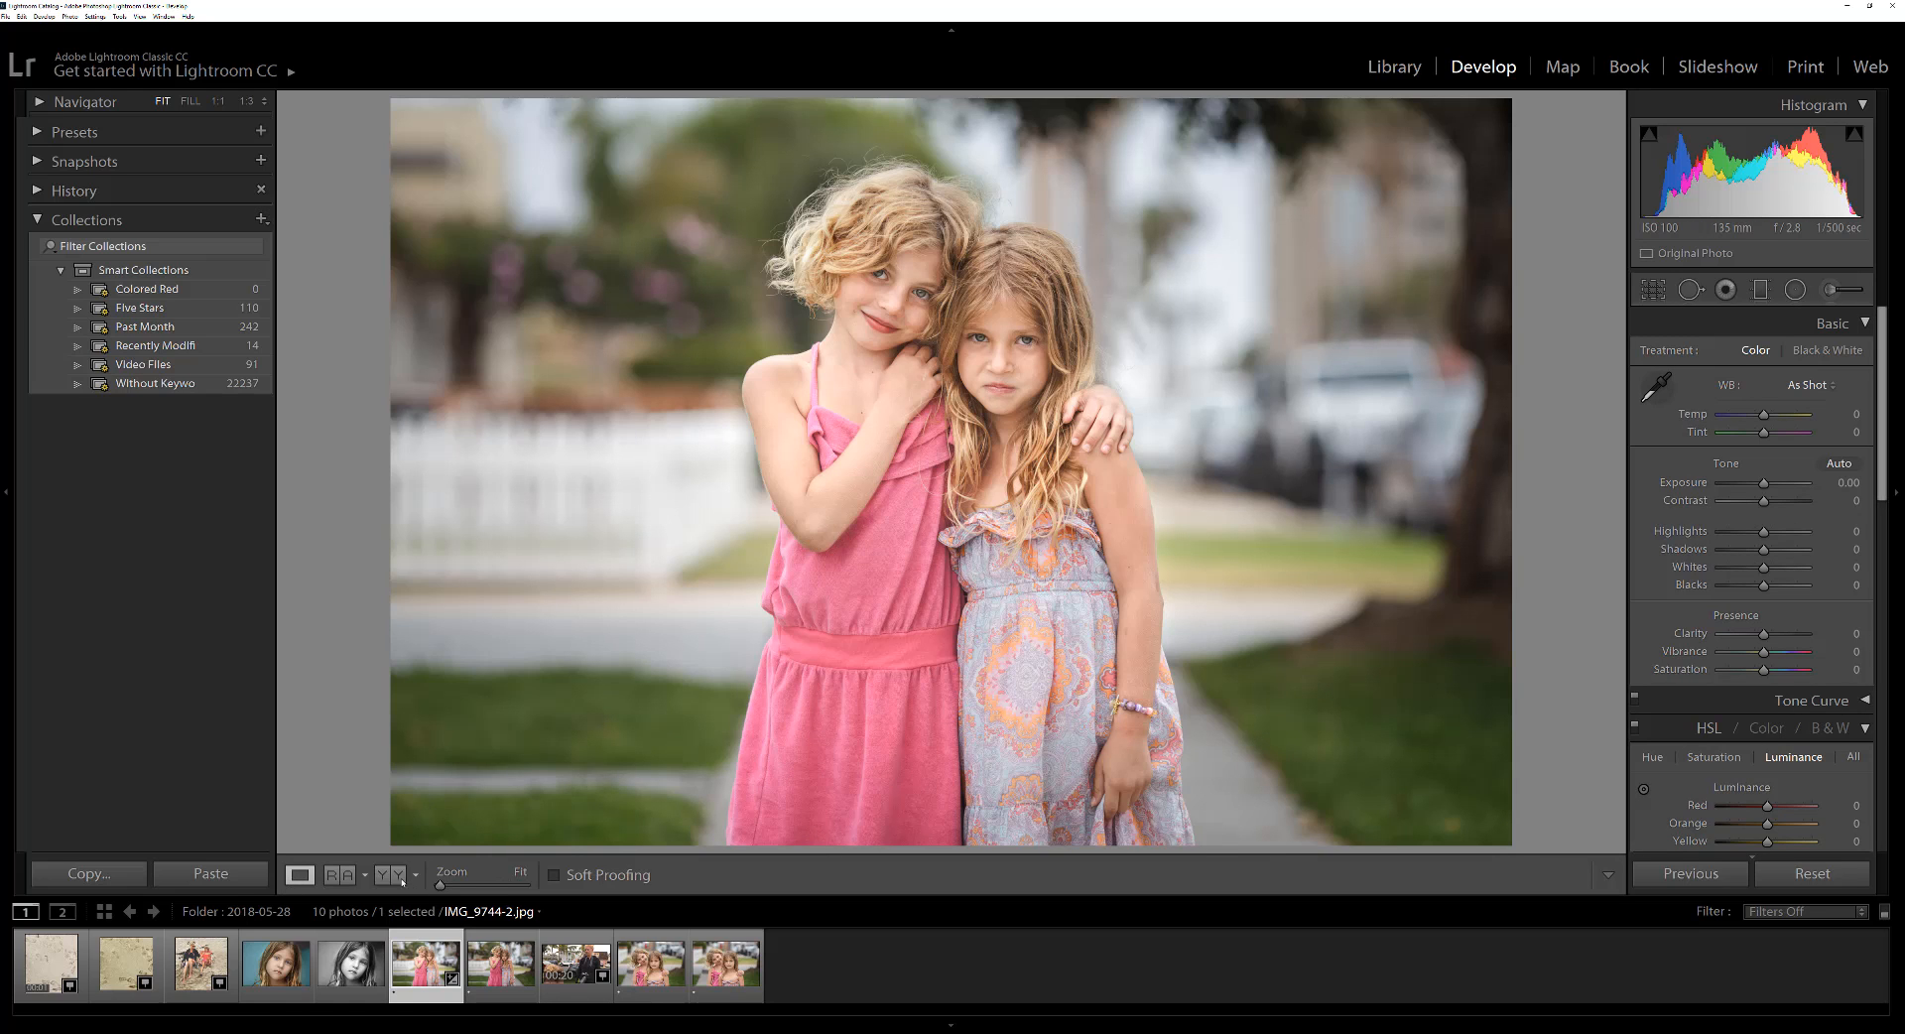
# - Show the Before & After left/right comparison of the portrait
pyautogui.click(387, 874)
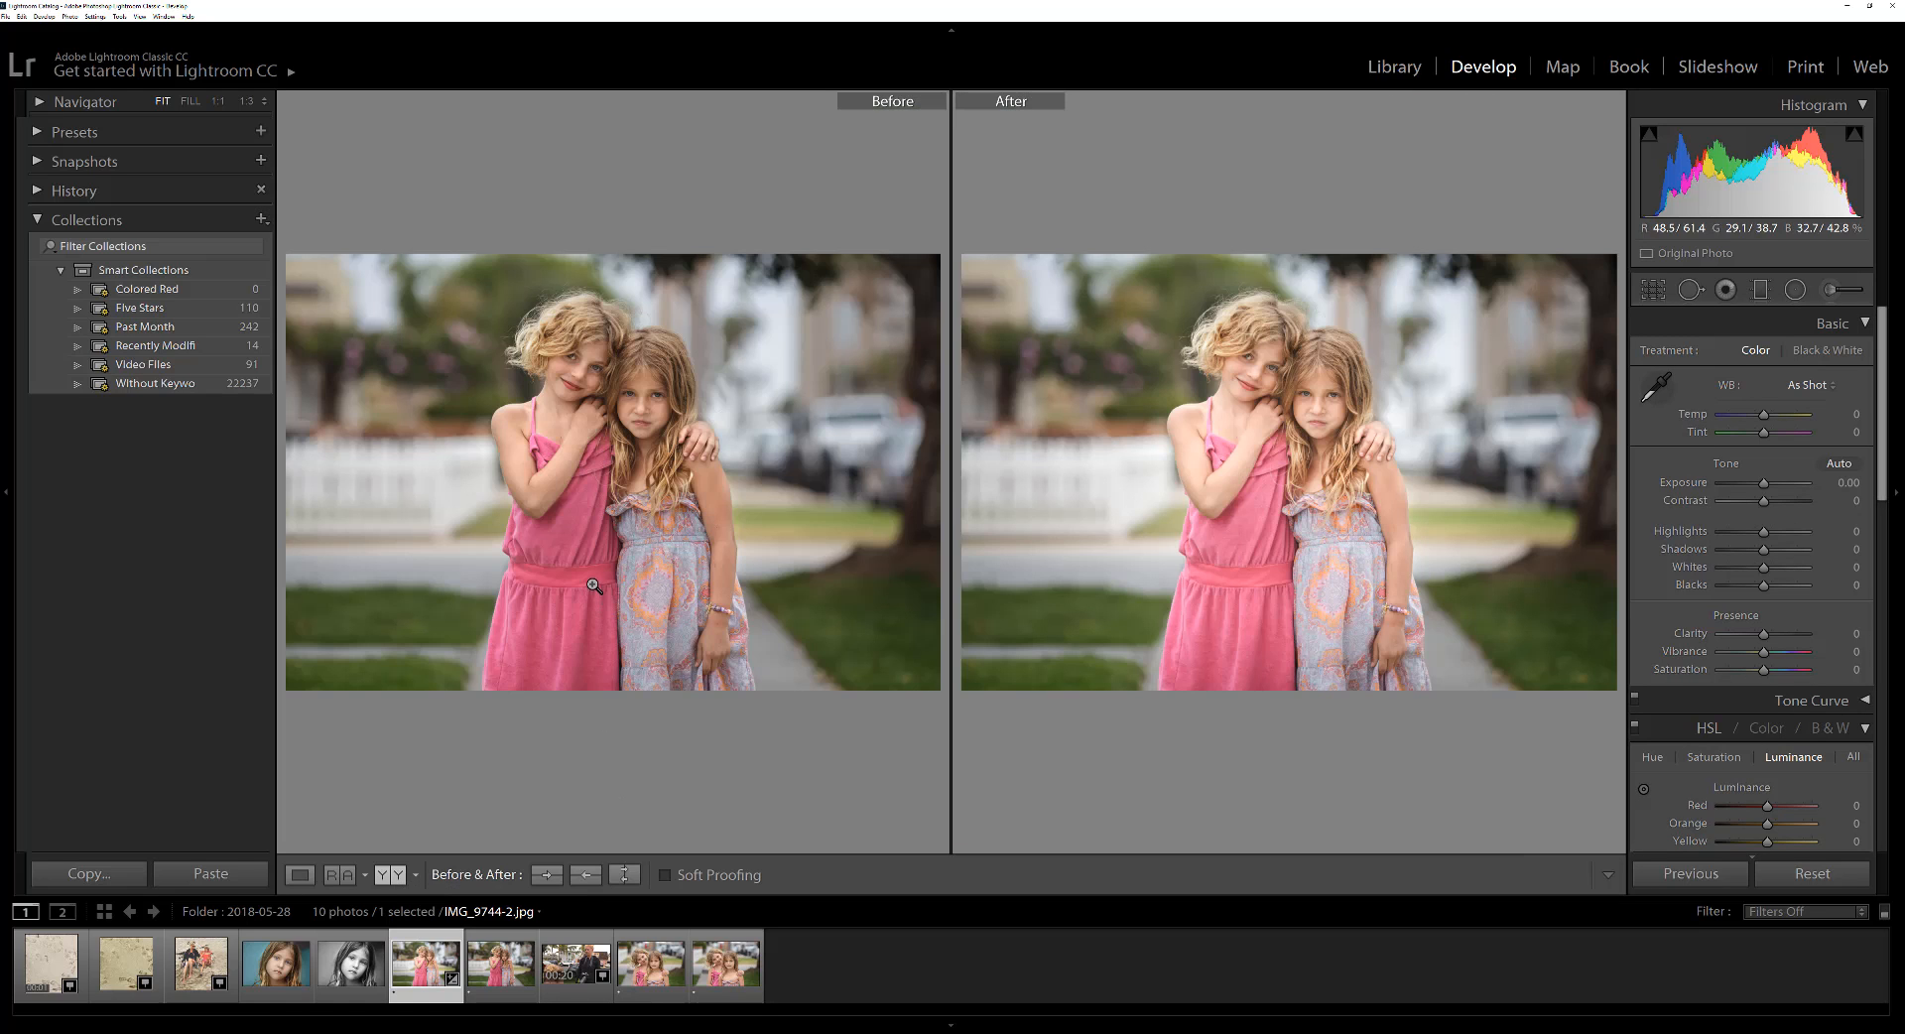